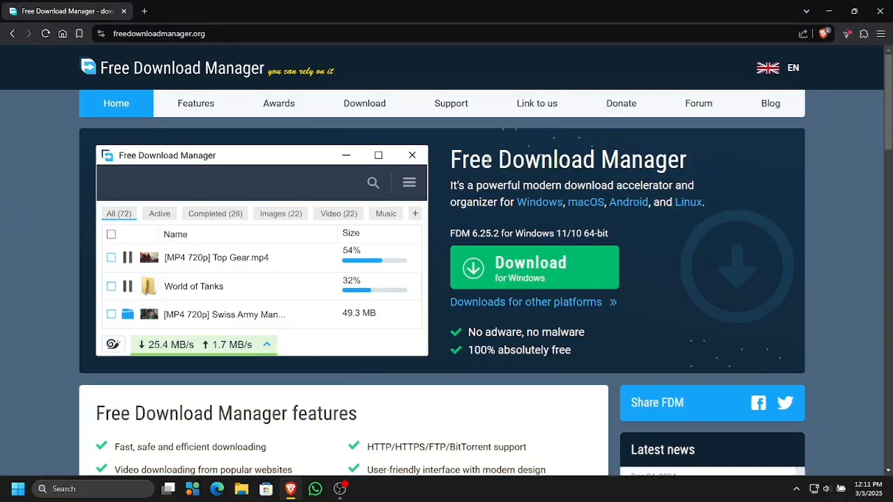
Download the 39.2 MB Windows installer fdm_x64_setup.exe from the Free Download Manager site.
triple_click(567, 159)
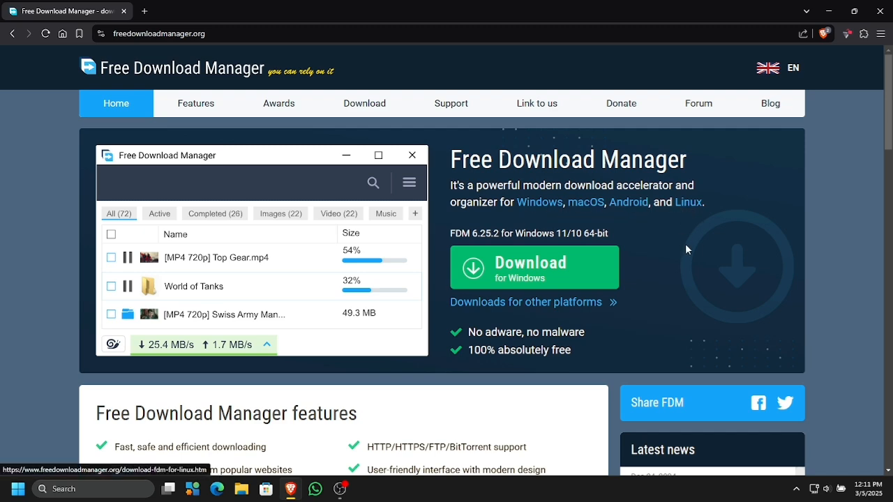
mouse_move(567, 288)
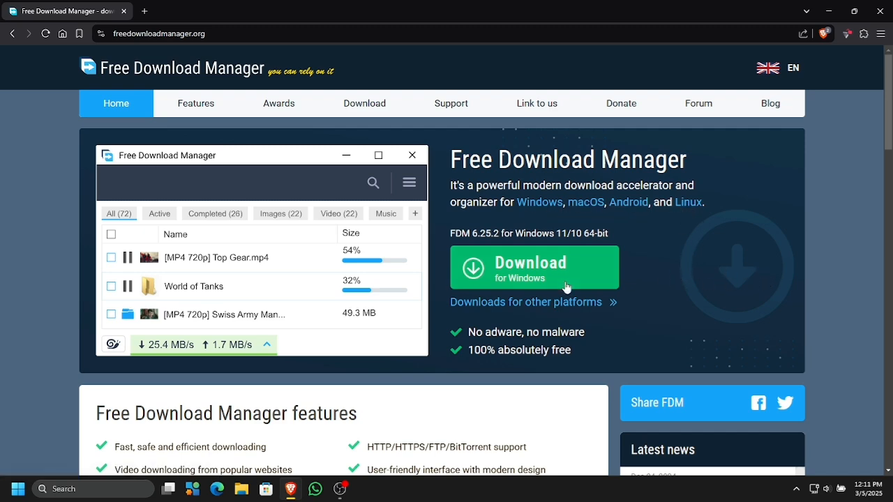
scroll(down, 3)
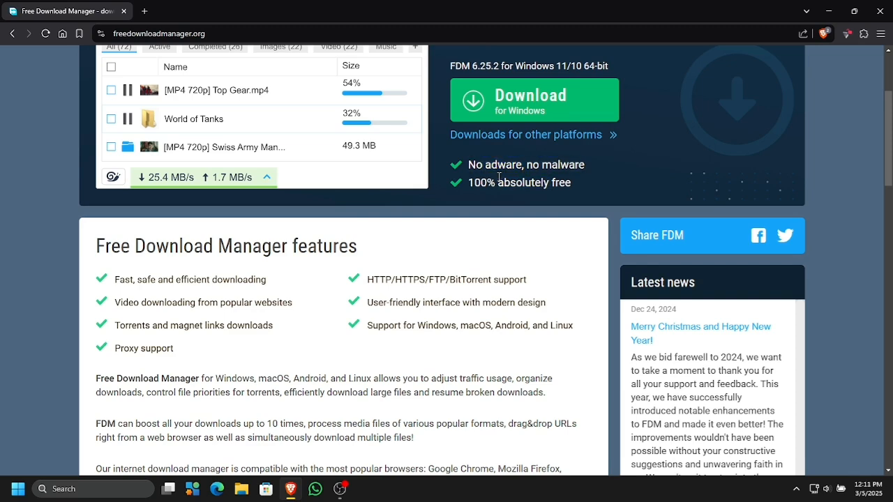
scroll(down, 3)
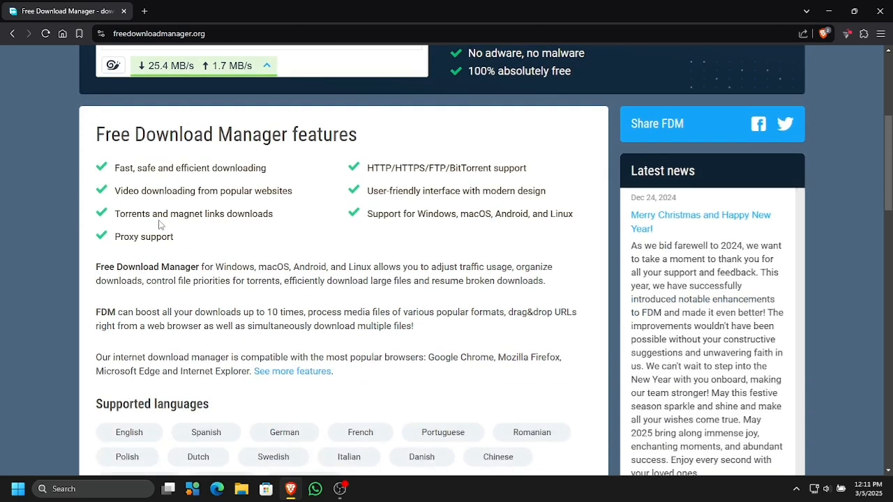
scroll(down, 3)
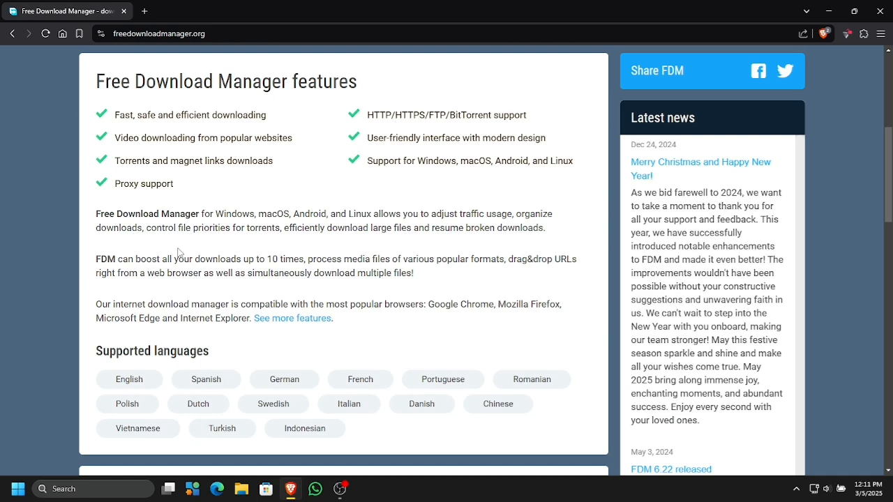
scroll(down, 3)
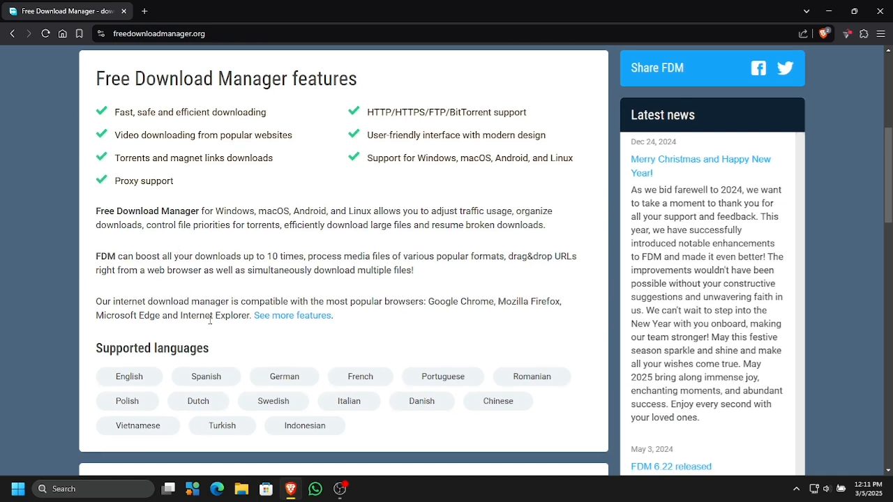
scroll(up, 3)
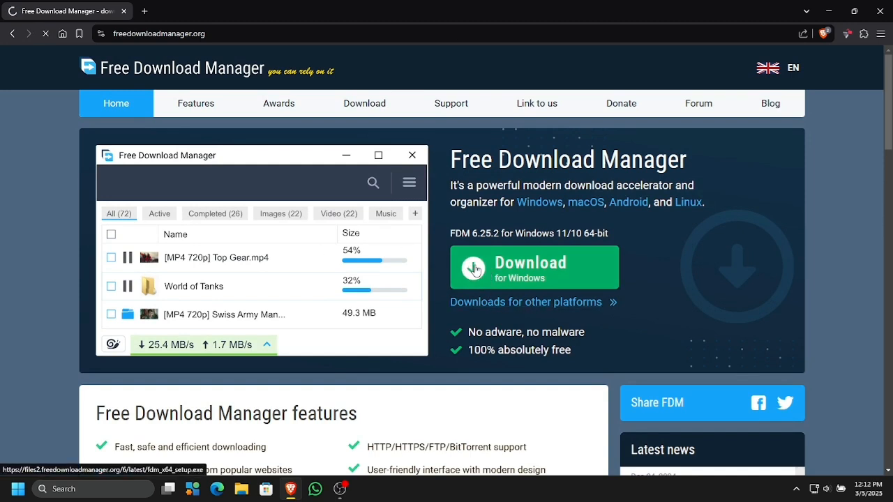
click(534, 267)
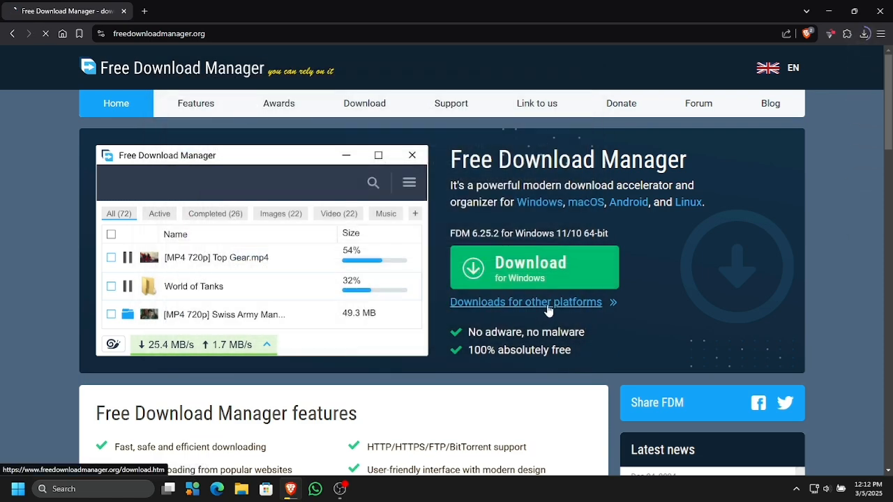
Browse the macOS, Android and Linux download pages, then return to Windows.
click(364, 103)
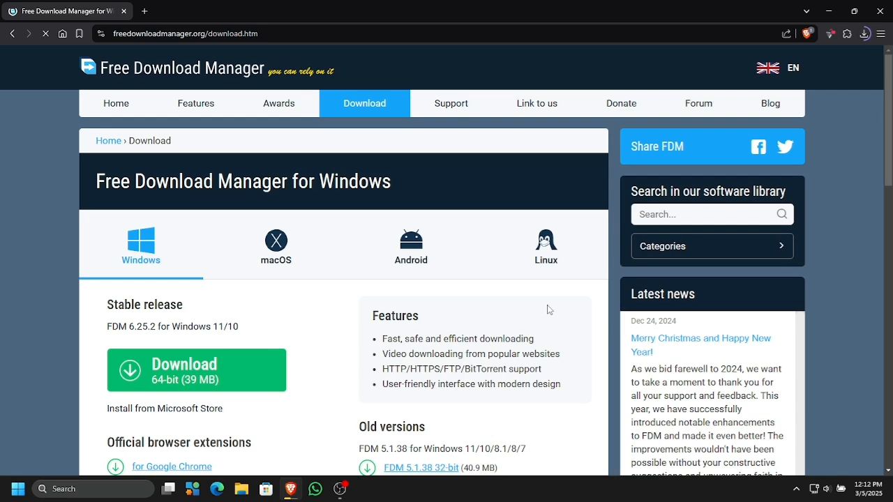
scroll(down, 3)
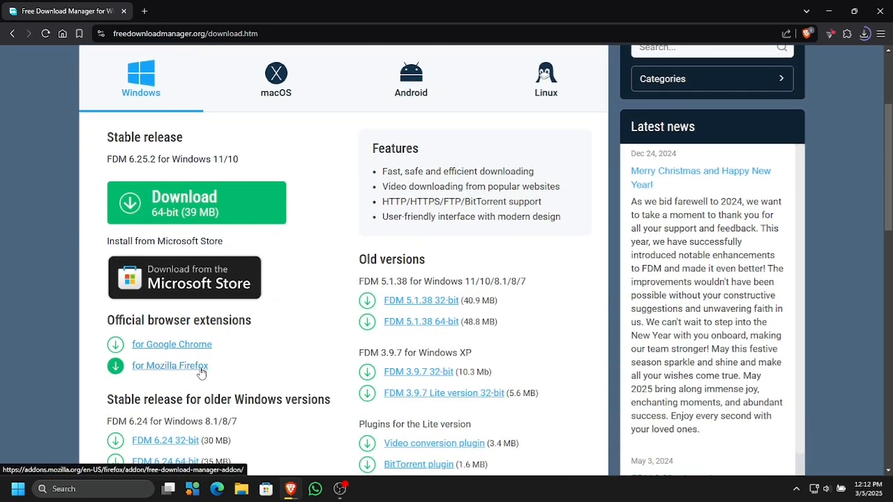
scroll(down, 3)
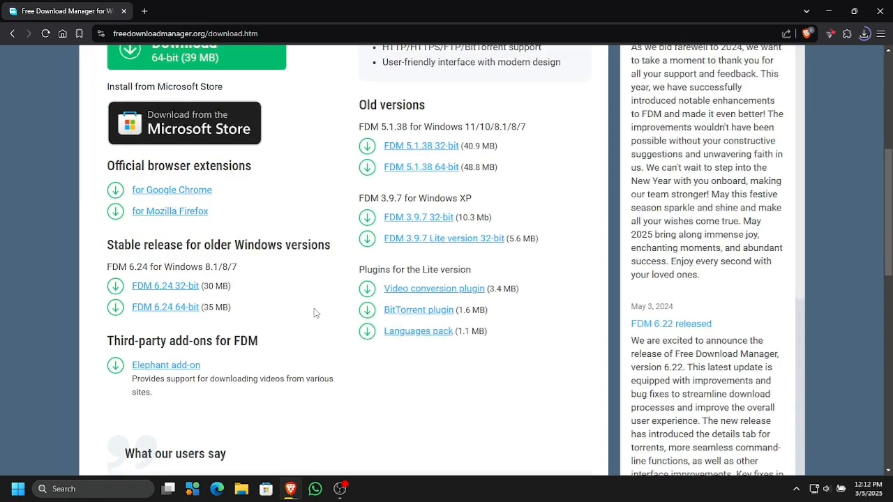
scroll(down, 3)
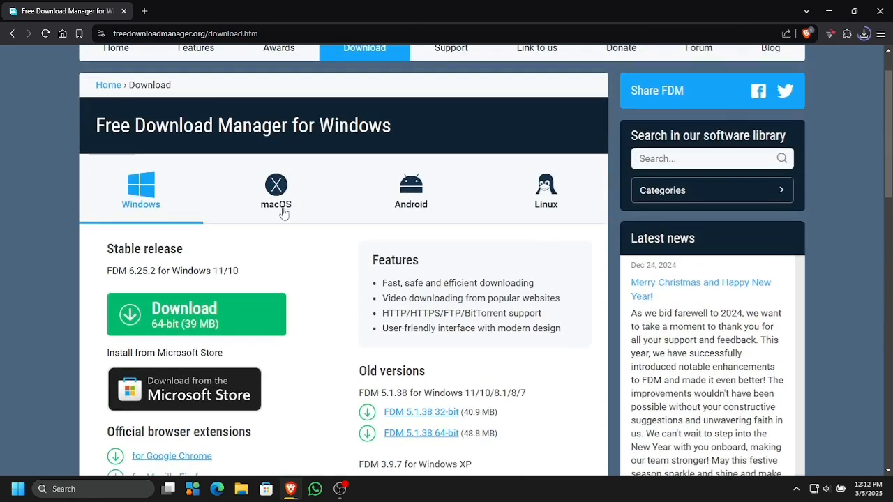
click(276, 192)
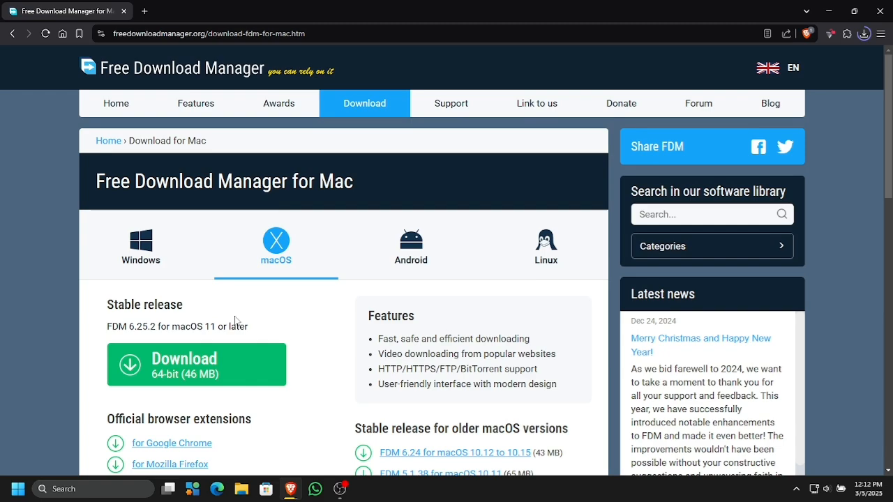
scroll(down, 3)
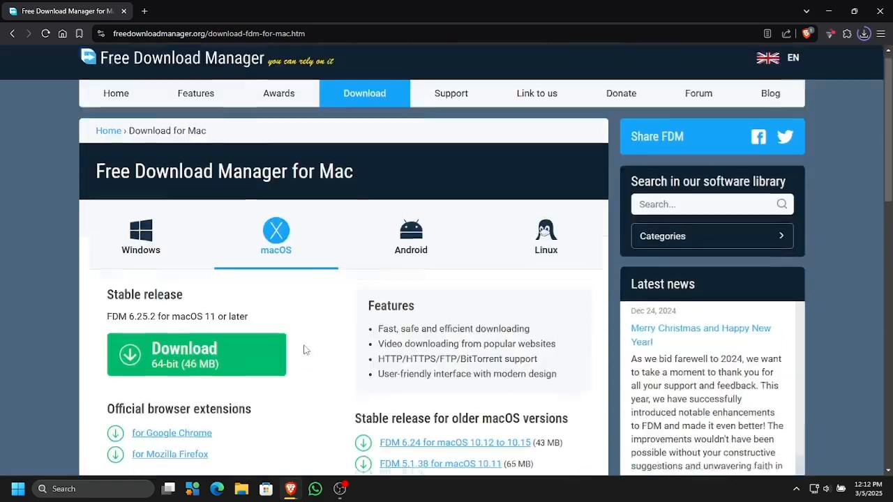
click(410, 238)
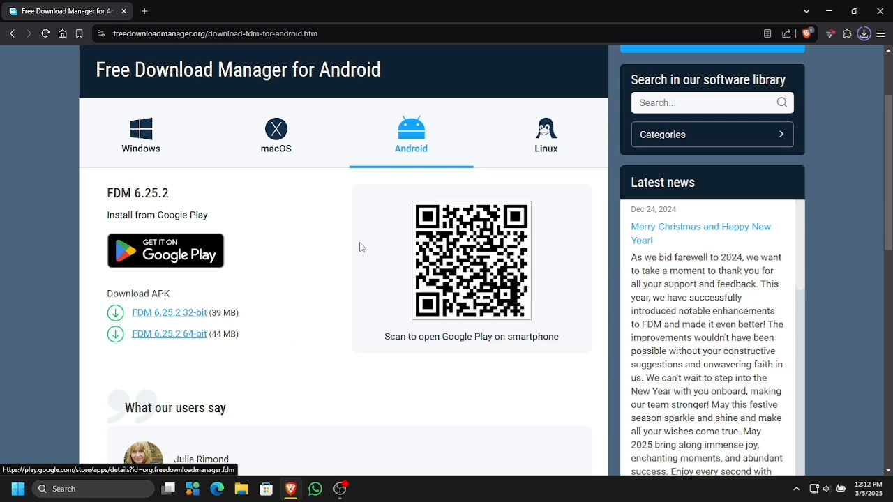
click(546, 133)
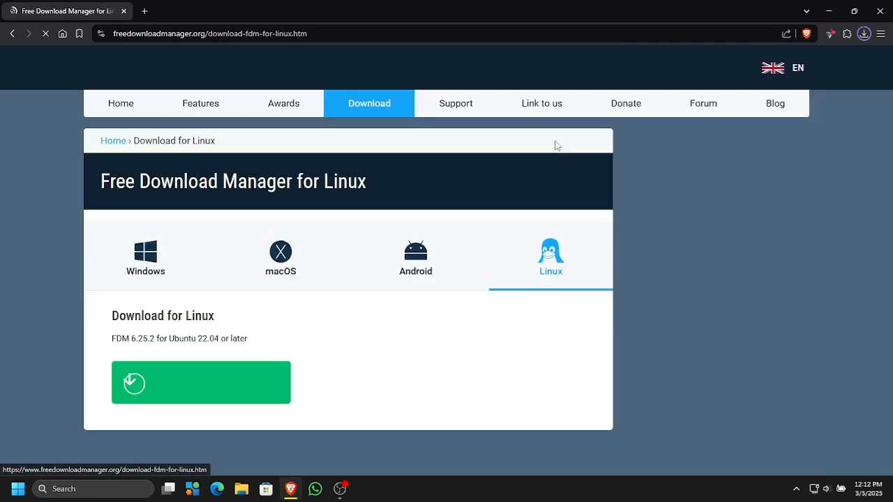
scroll(down, 3)
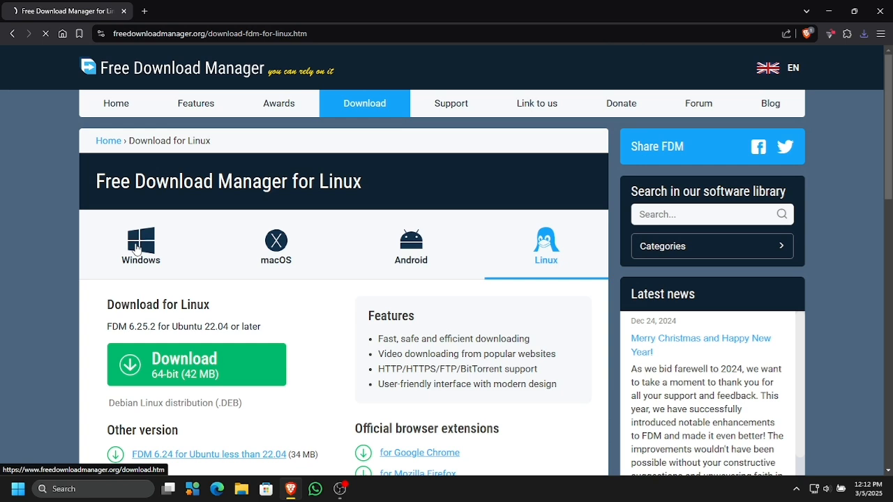
click(140, 247)
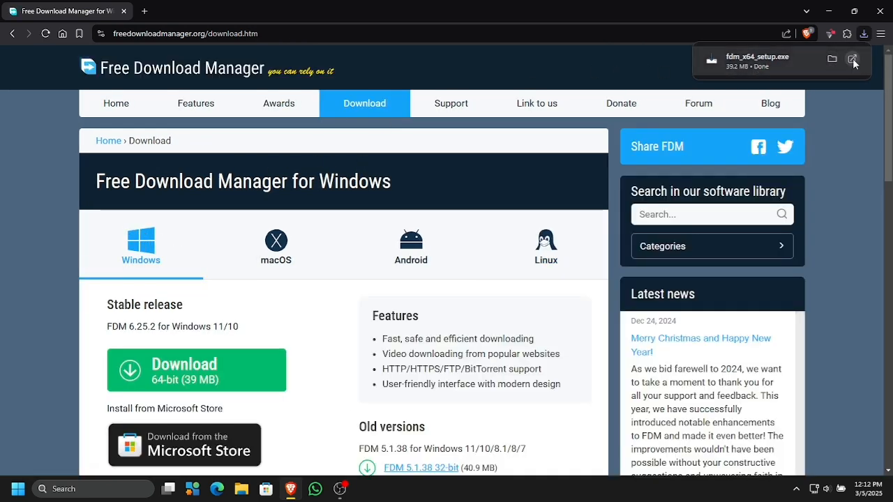
Run fdm_x64_setup.exe for all users, keeping the default folder, Start Menu entry and desktop shortcut.
click(853, 58)
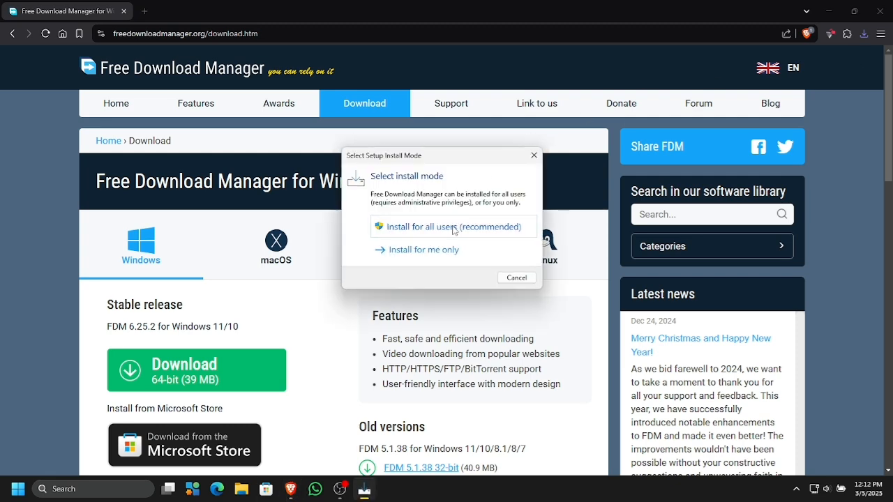
click(451, 226)
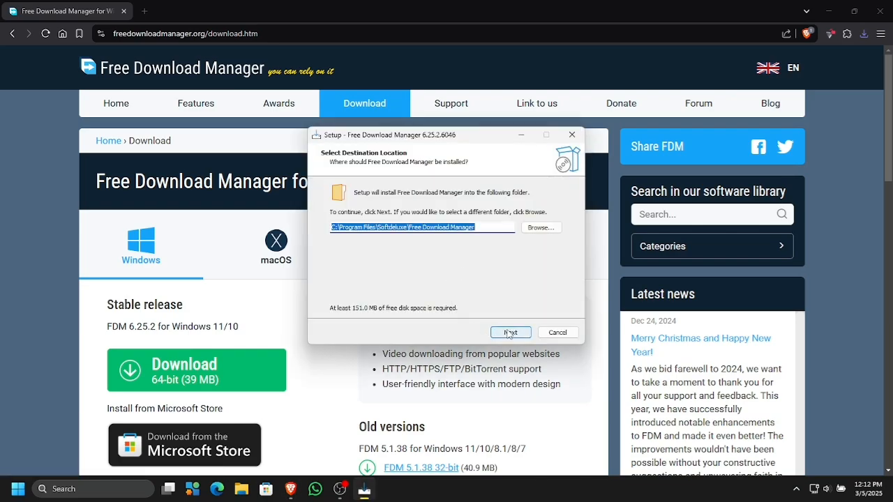
click(510, 332)
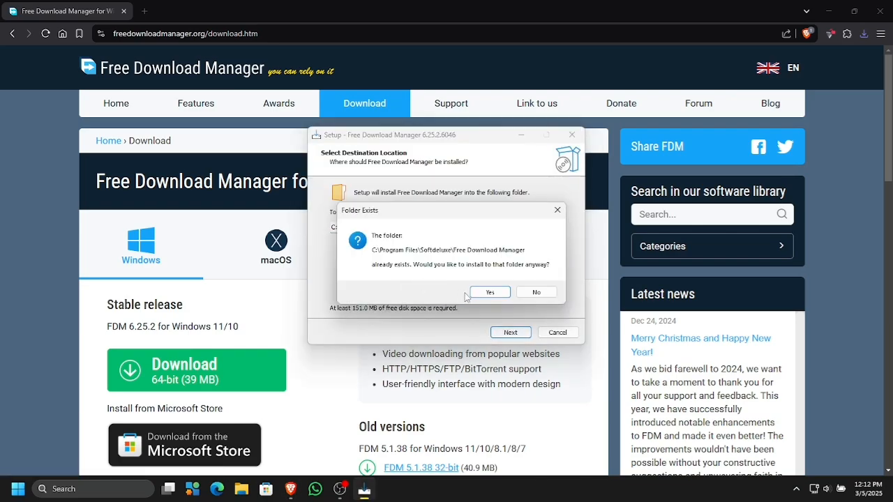
click(489, 292)
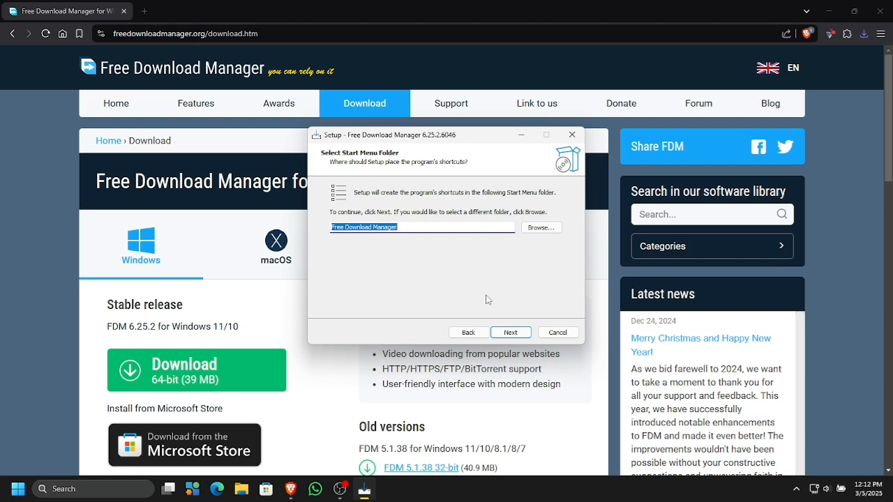
click(509, 332)
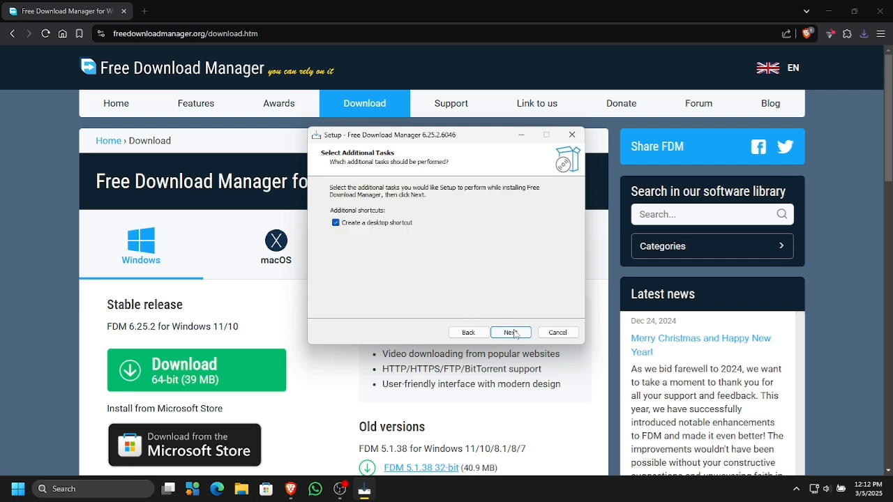
click(510, 332)
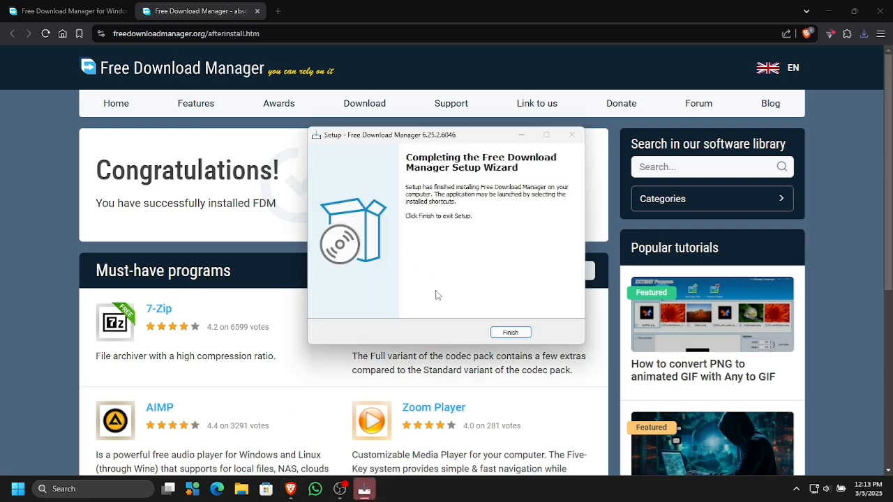
Launch Free Download Manager, maximize its window and open the hamburger main menu.
click(510, 332)
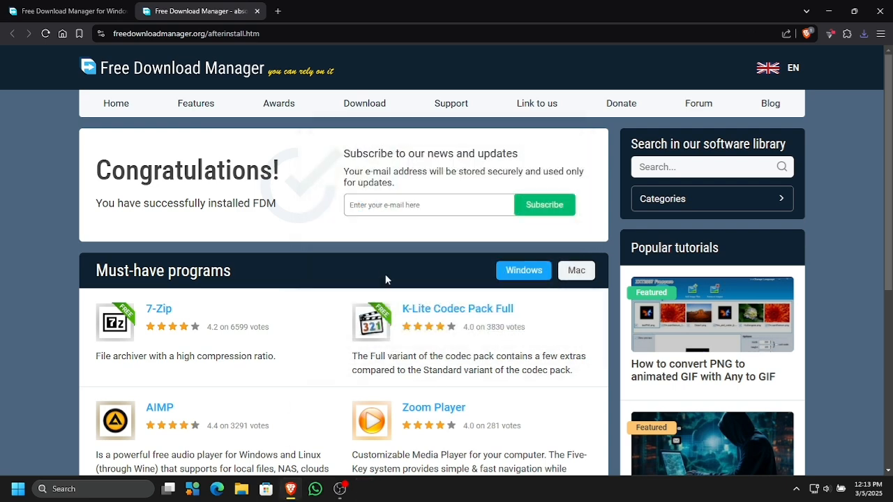
mouse_move(399, 241)
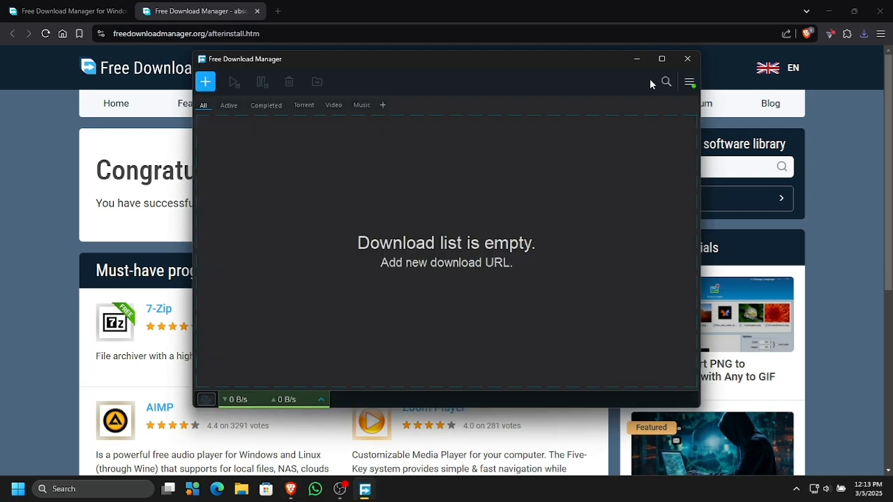
click(661, 58)
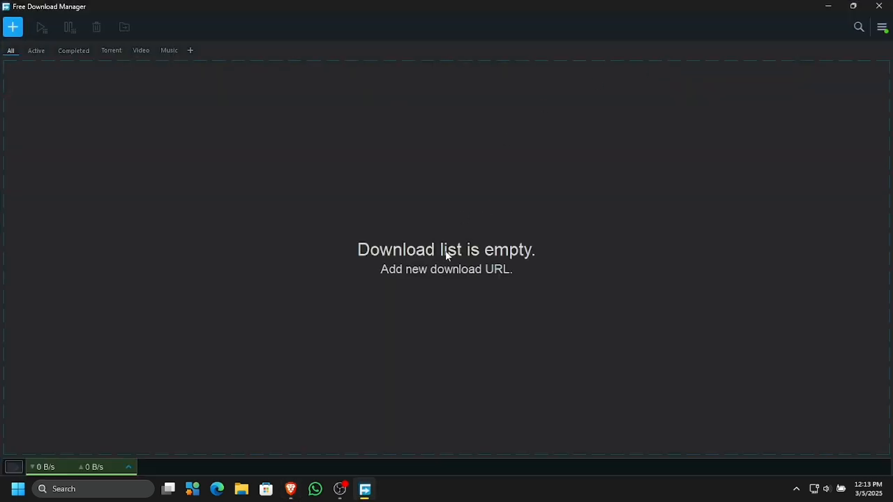
click(882, 26)
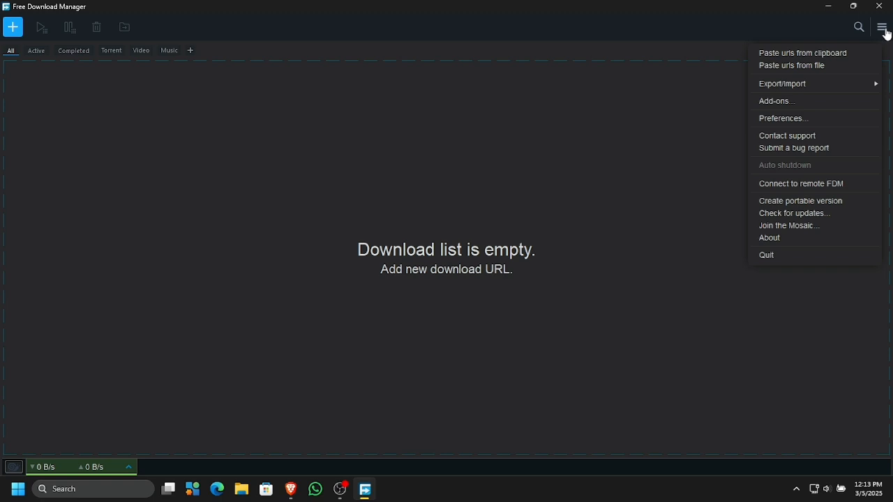
mouse_move(829, 118)
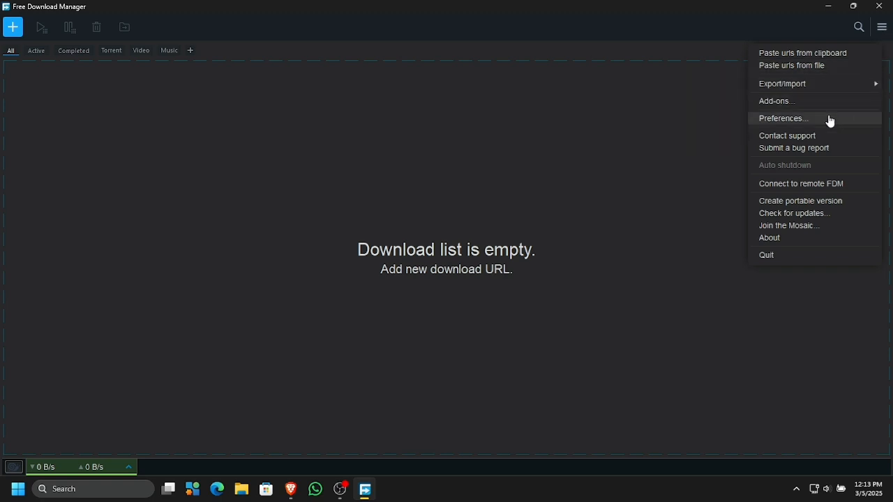
click(793, 213)
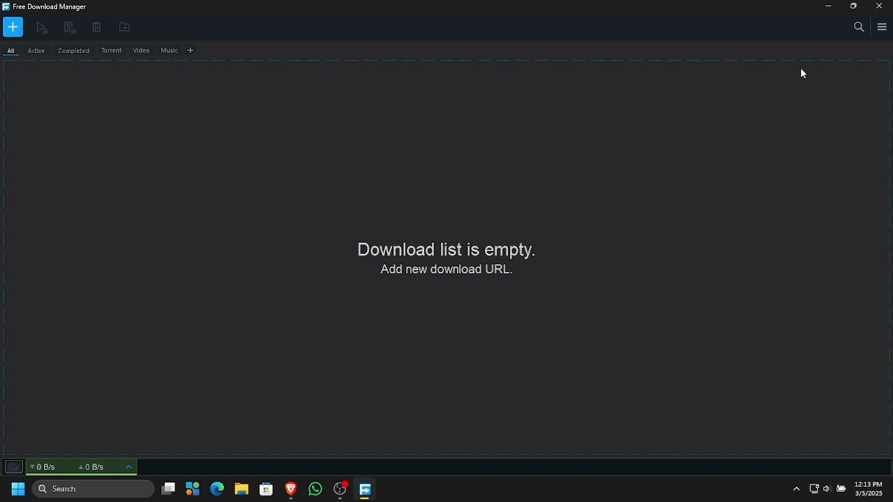
click(882, 27)
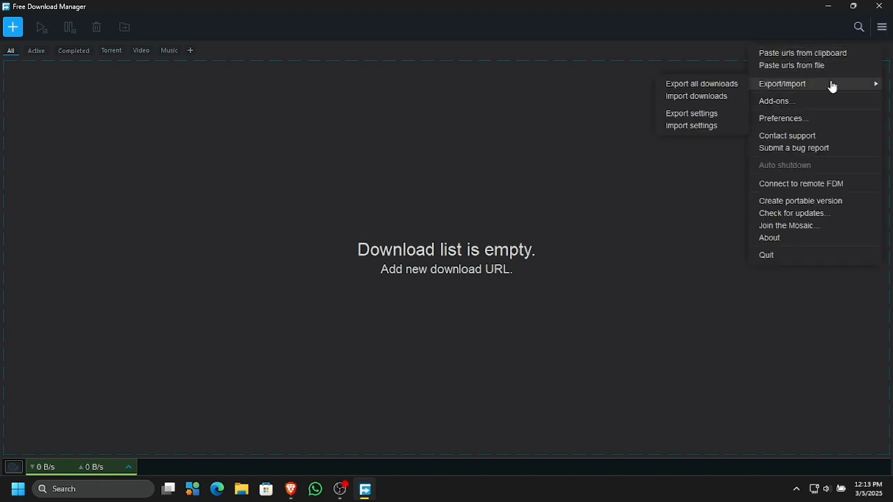
mouse_move(797, 231)
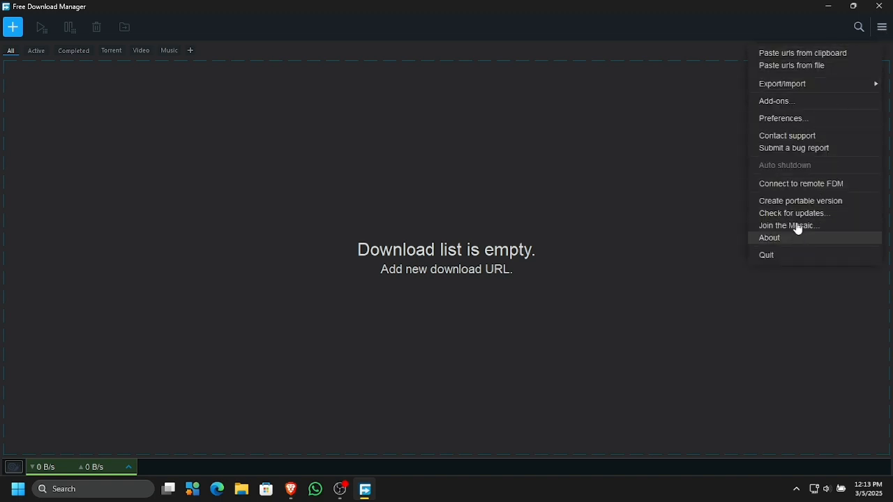
mouse_move(782, 118)
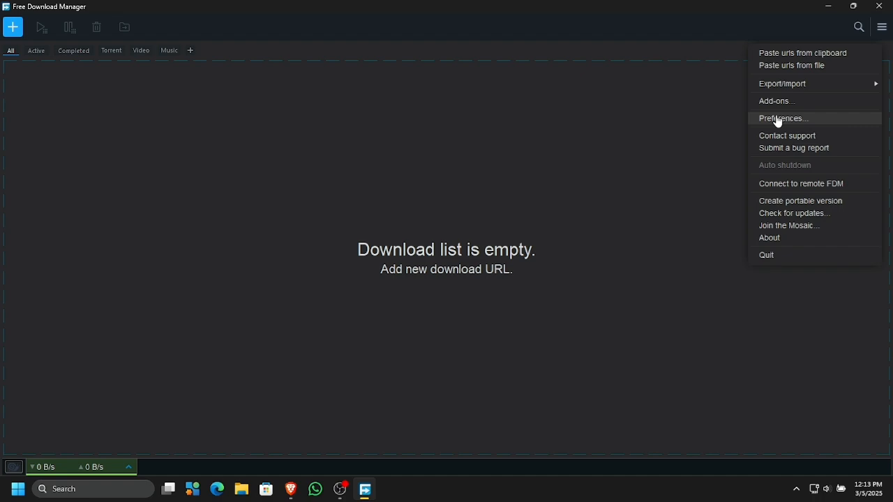
Set the theme to Dark, try the New (beta) UI style, then revert to Classic.
click(783, 118)
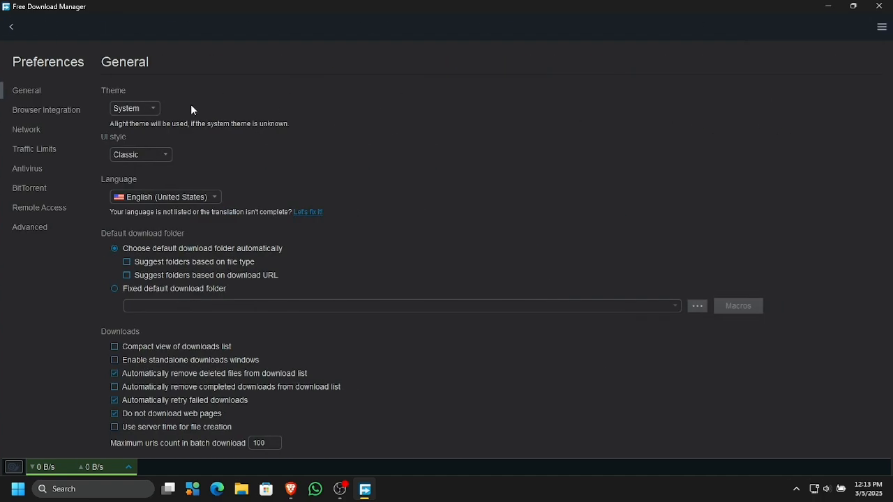
click(134, 107)
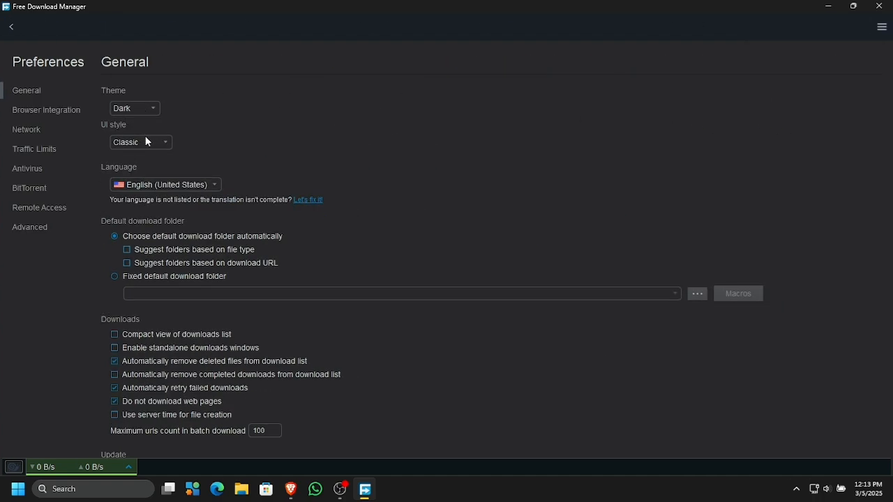
click(139, 142)
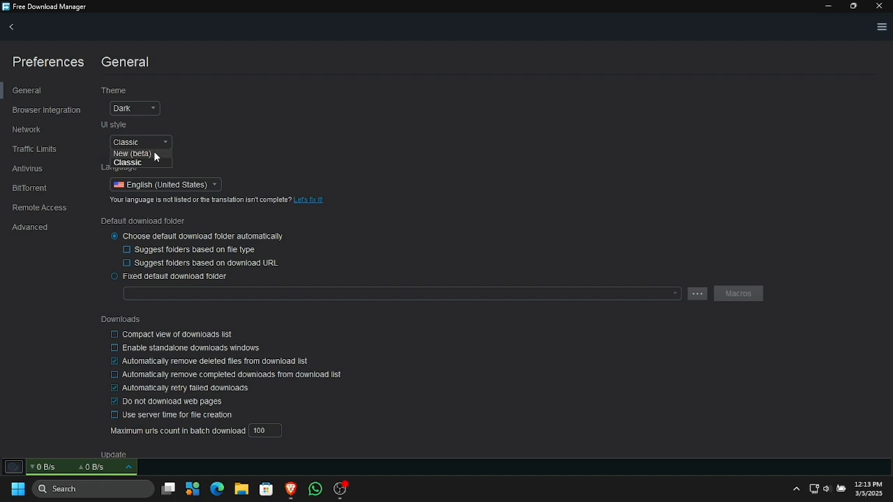
click(132, 153)
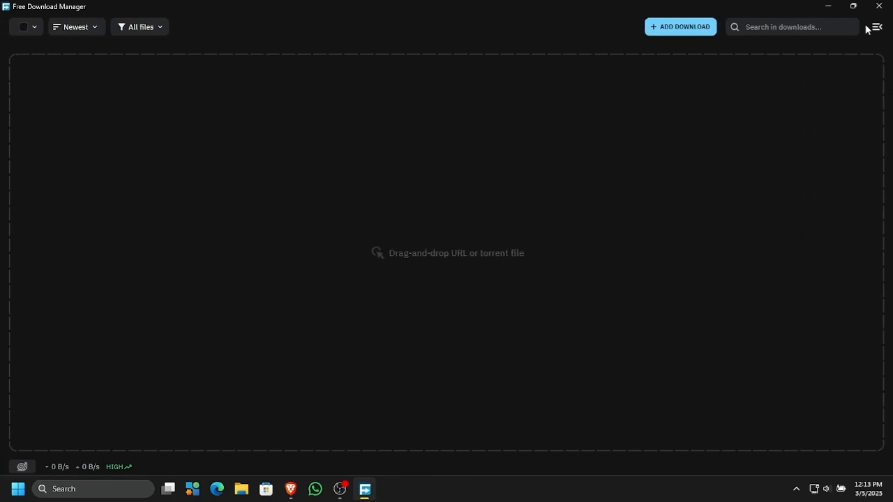
click(877, 26)
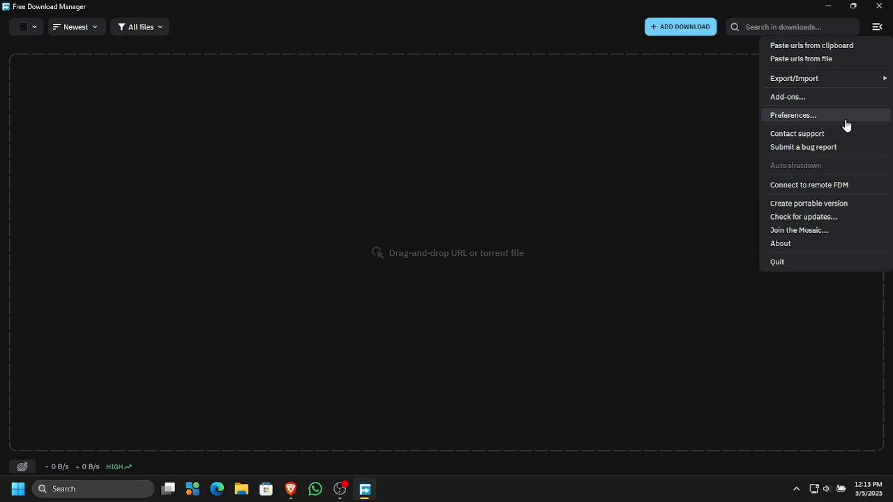
click(792, 115)
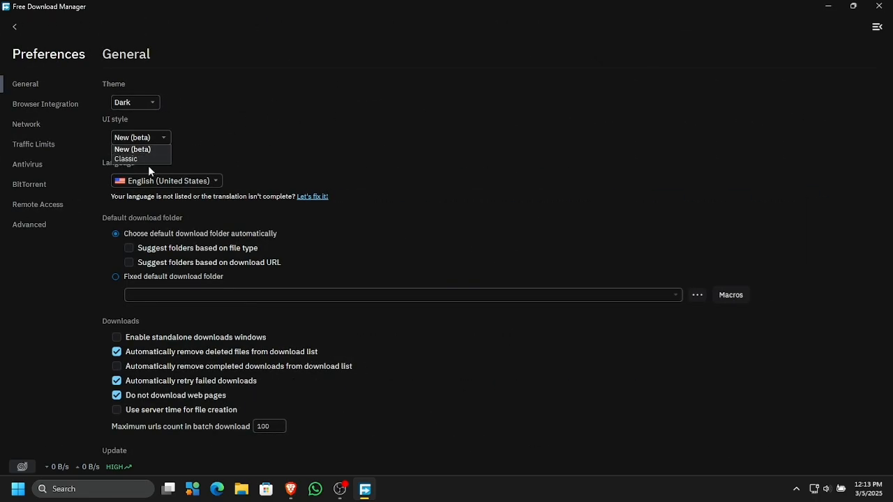
click(126, 158)
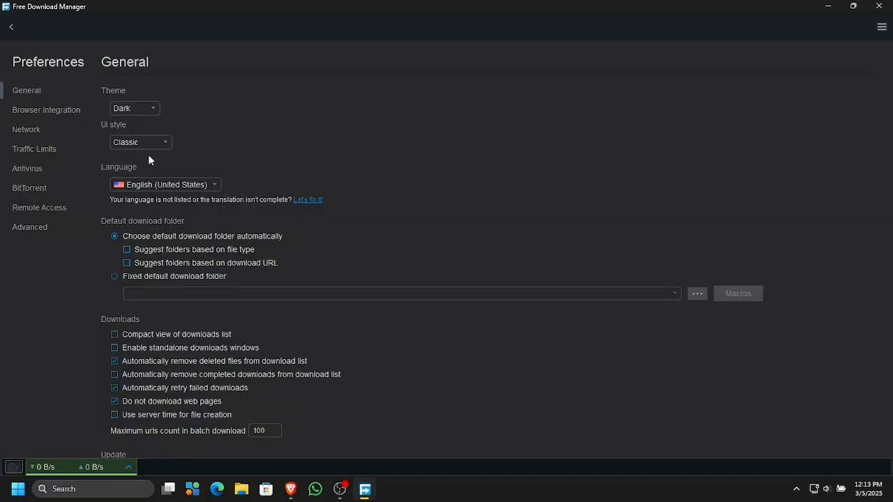
Open the Edge extension store page, then request the Brave extension under Other supported browsers.
scroll(down, 3)
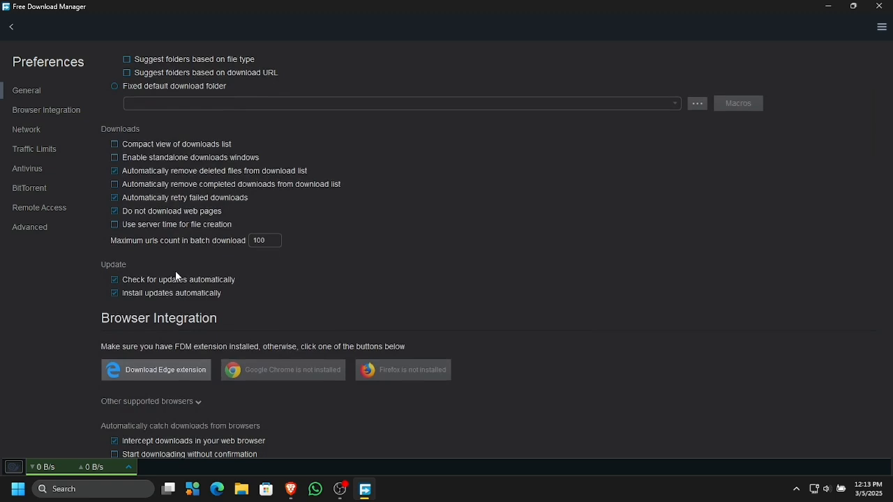
scroll(down, 3)
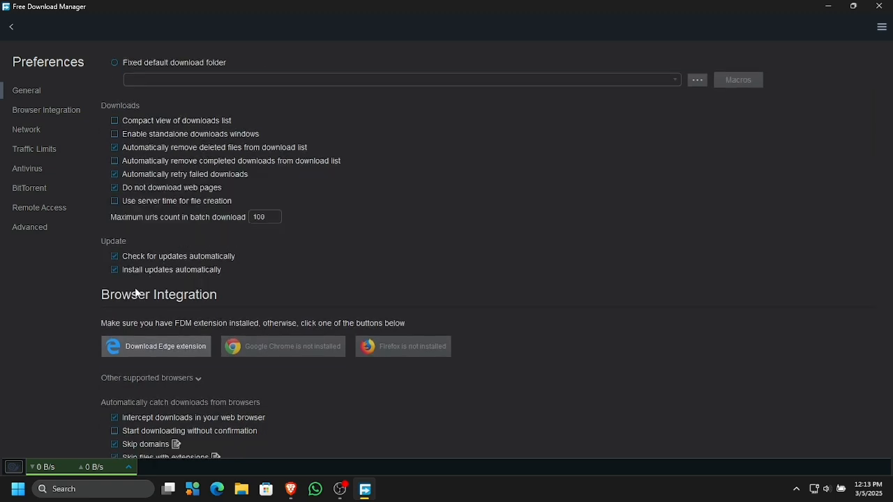
scroll(down, 3)
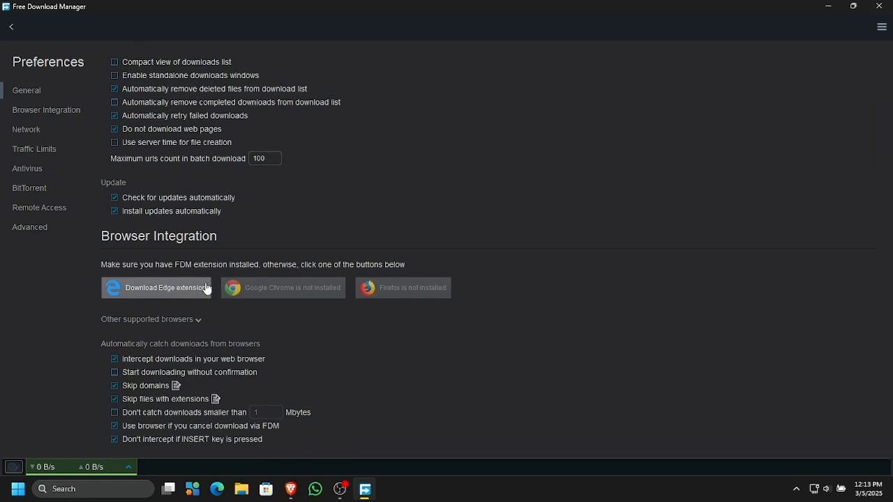
mouse_move(417, 293)
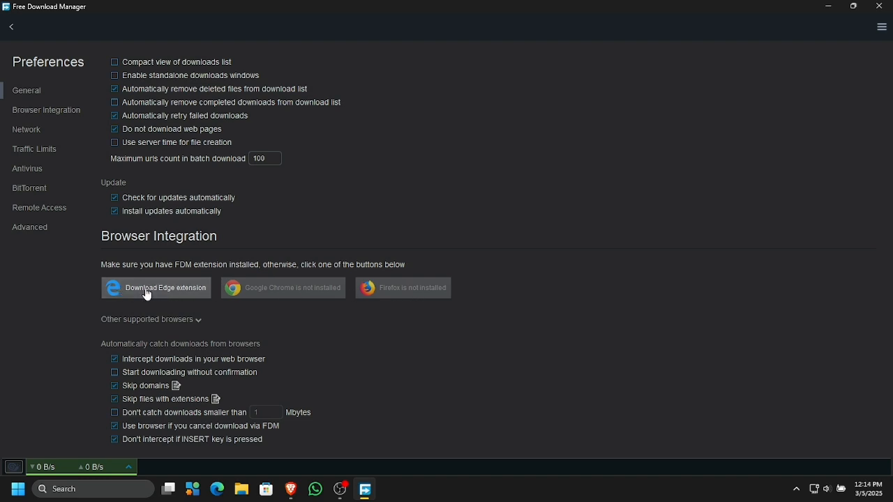
click(155, 287)
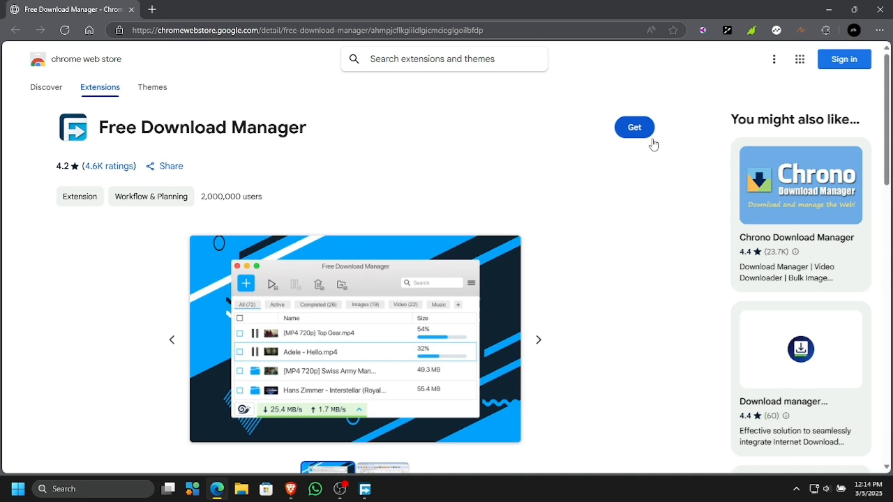
mouse_move(472, 103)
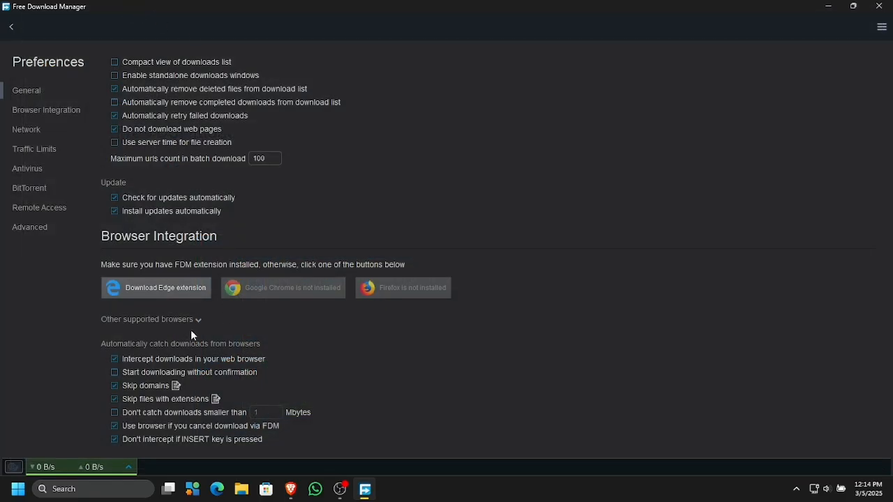
click(146, 320)
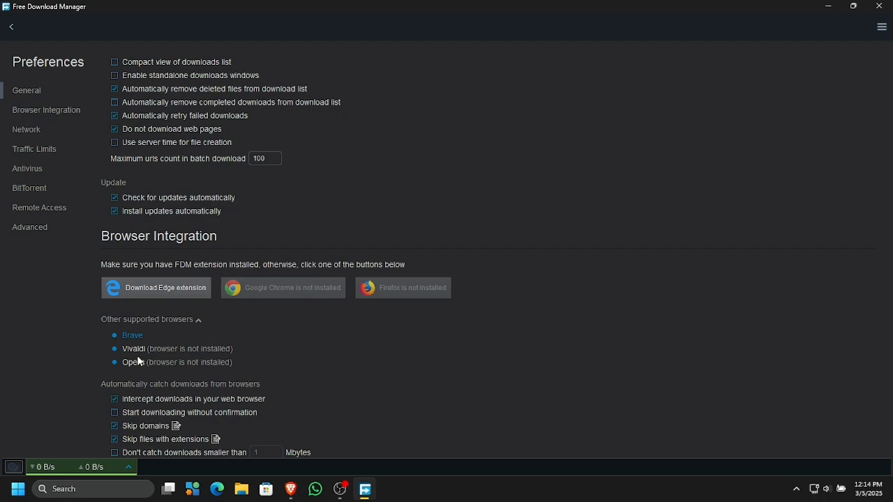
click(132, 336)
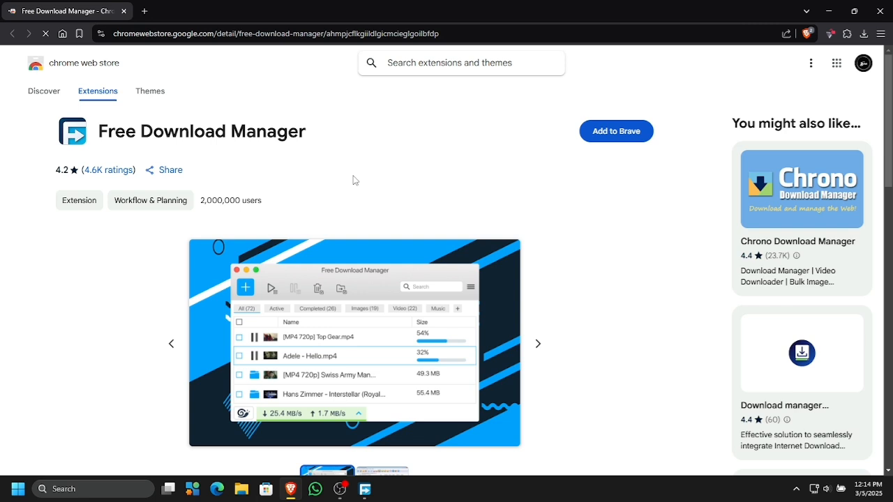
Add the Free Download Manager extension to Brave and check its toolbar menu.
click(615, 131)
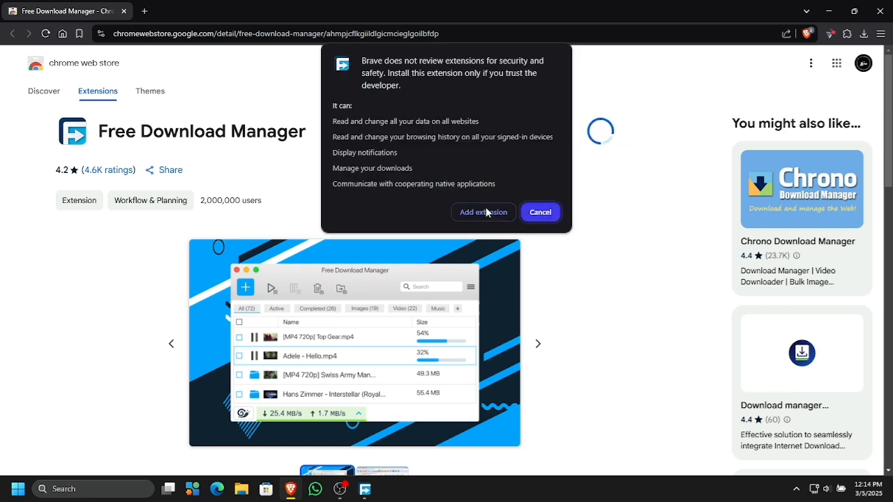
click(482, 212)
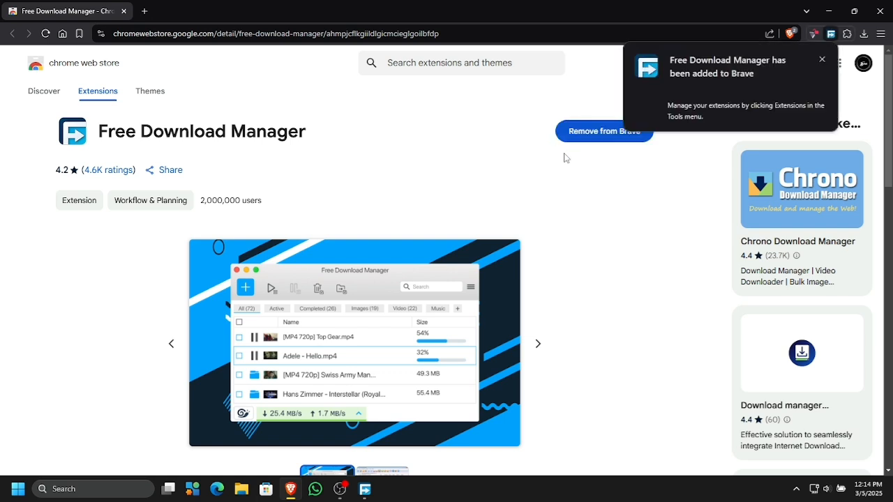
click(831, 33)
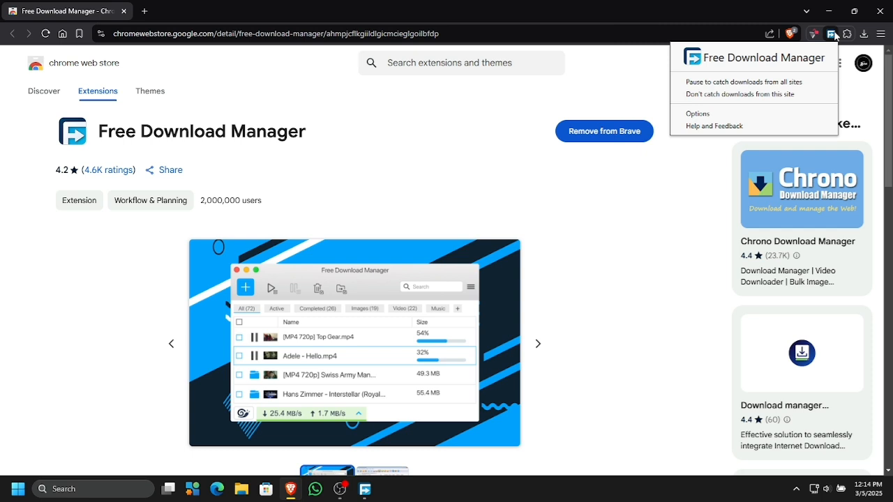
mouse_move(833, 39)
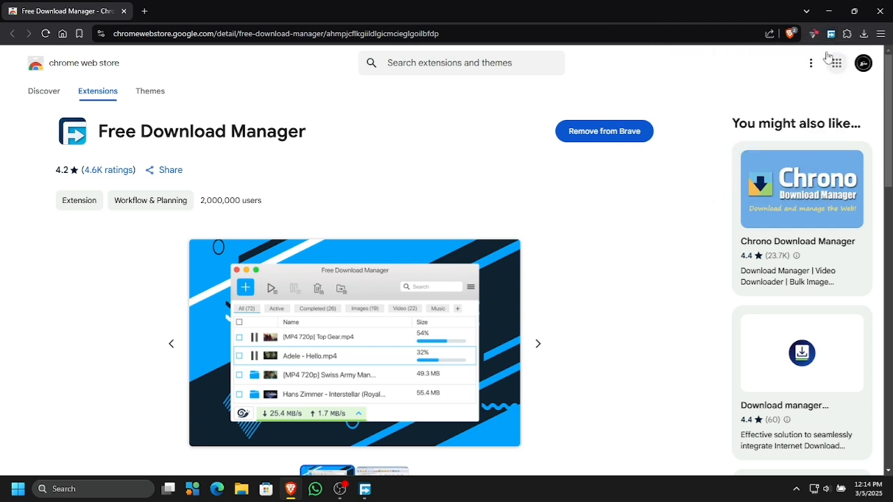
click(815, 33)
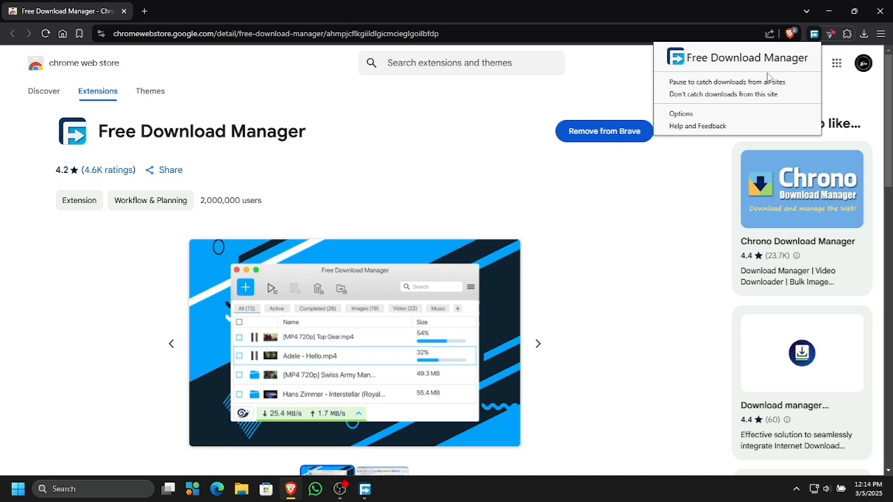
click(835, 62)
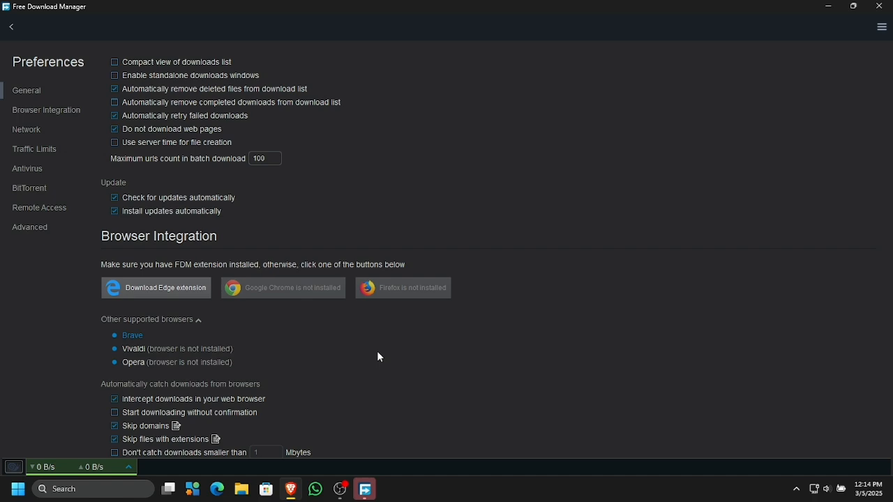
Set the low and medium download speed limits and the upload limit to Unlimited.
scroll(down, 3)
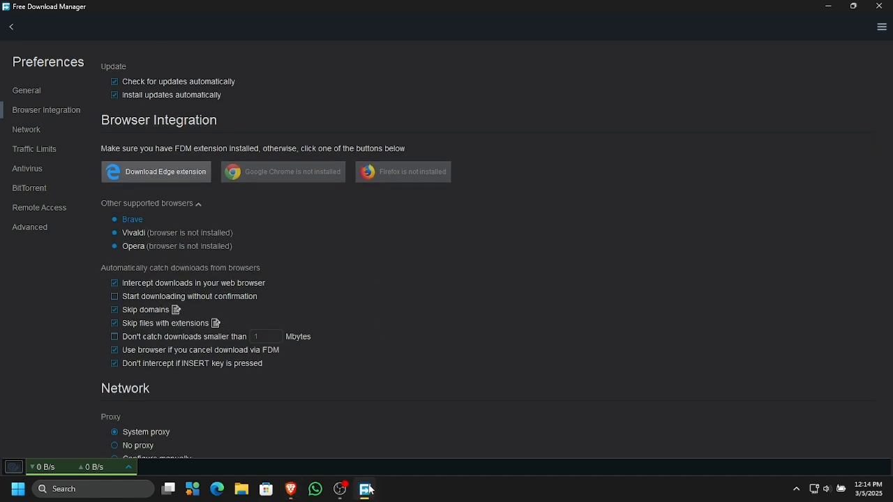
scroll(down, 3)
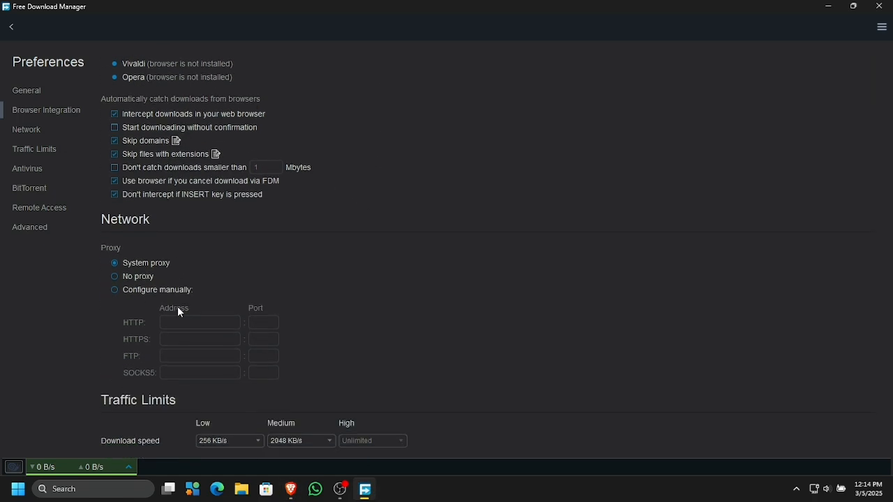
scroll(down, 3)
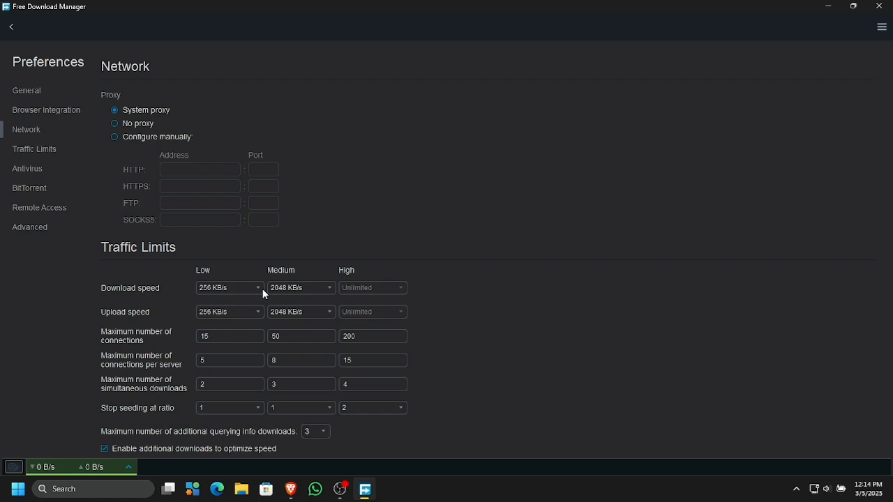
click(226, 287)
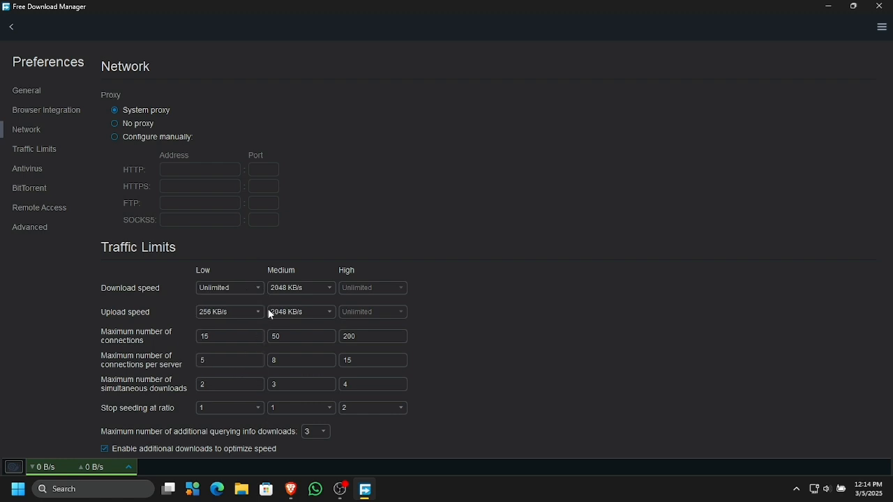
click(300, 287)
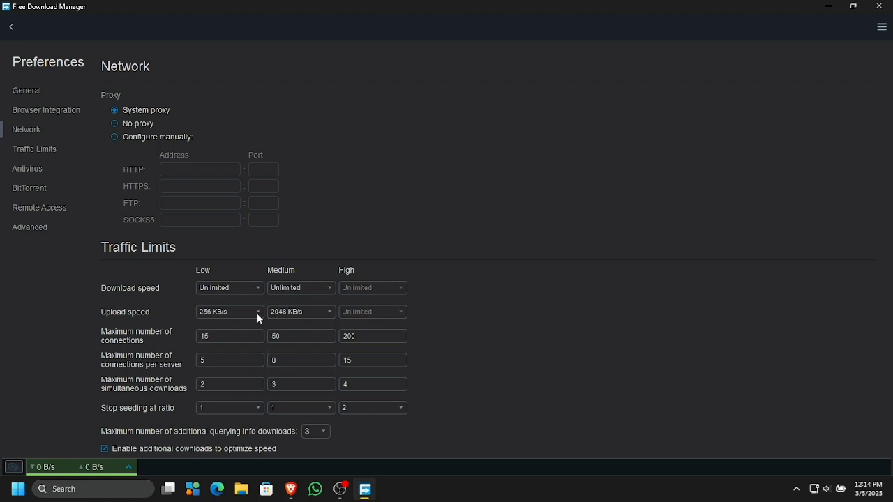
click(227, 312)
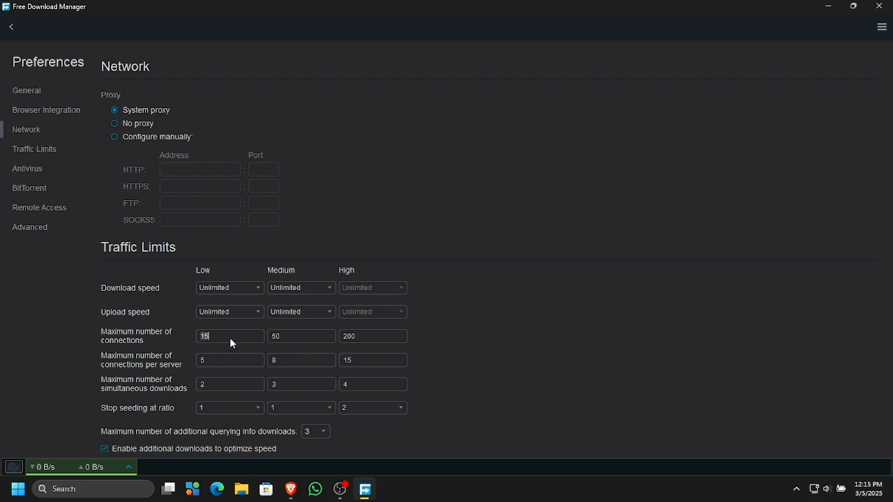
Set 50000 connections, 20 per server and 1 simultaneous download for every profile.
text(50000)
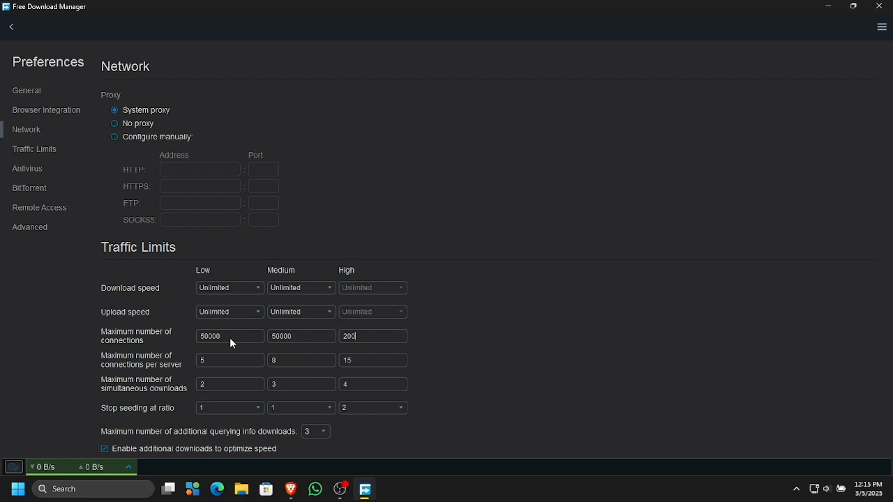
text(50000)
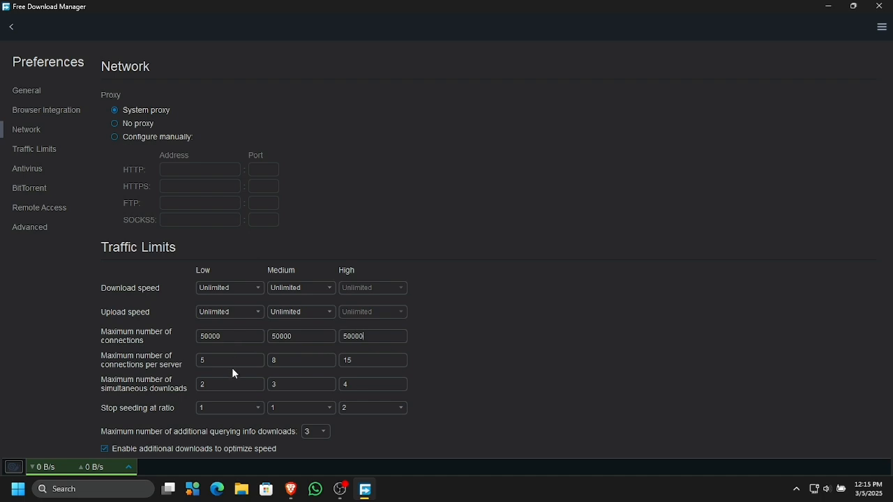
text(21)
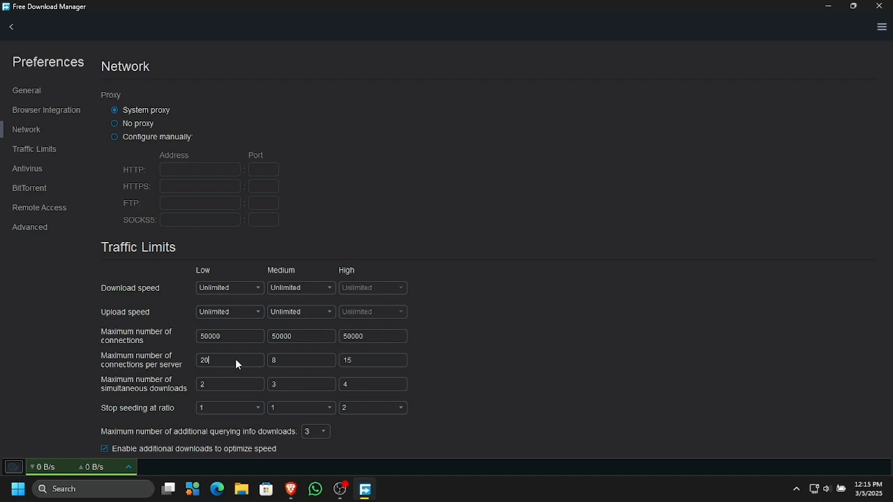
text(20)
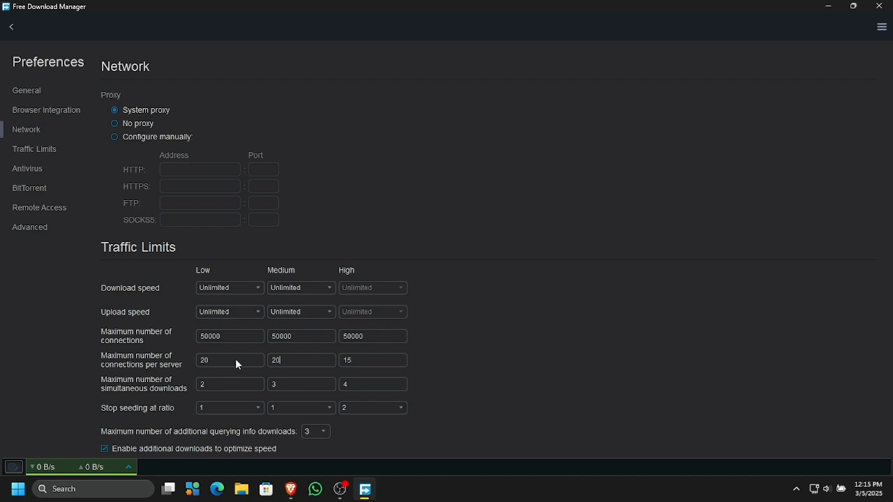
text(221)
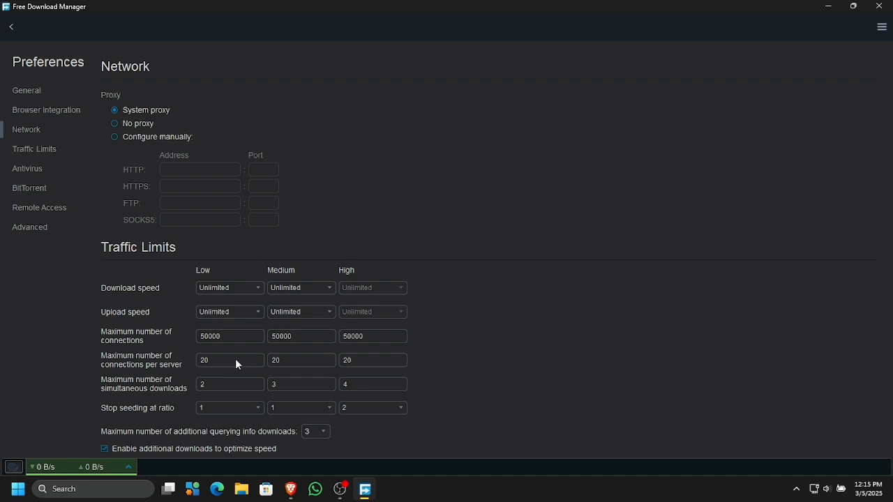
mouse_move(245, 388)
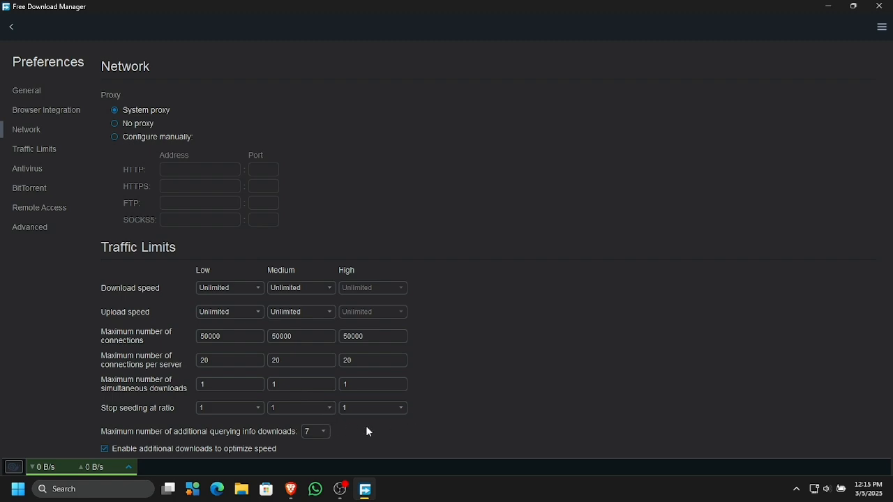
scroll(down, 3)
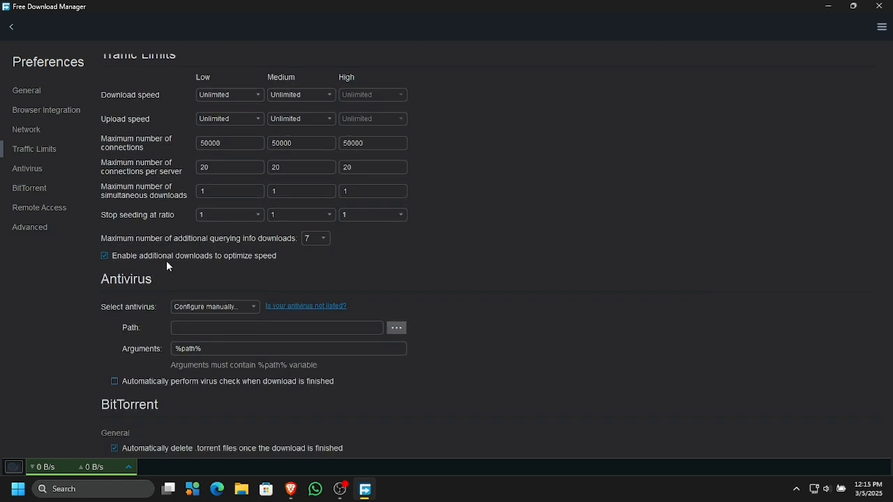
scroll(down, 3)
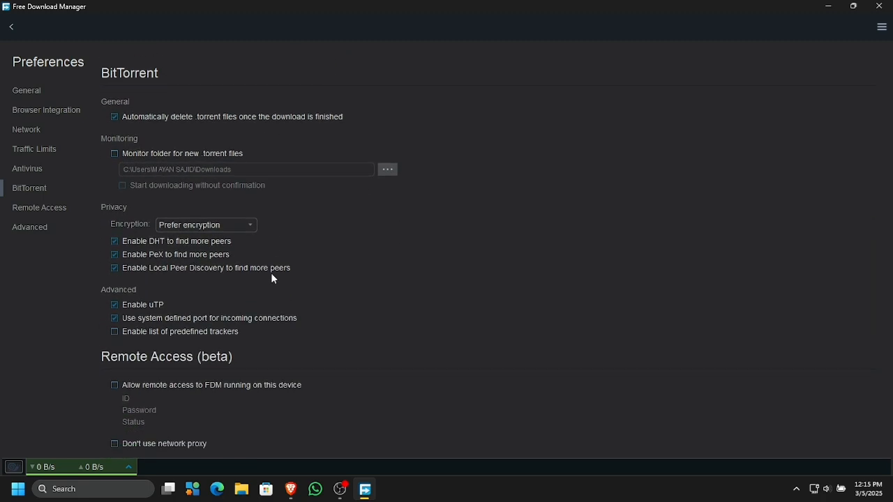
scroll(down, 3)
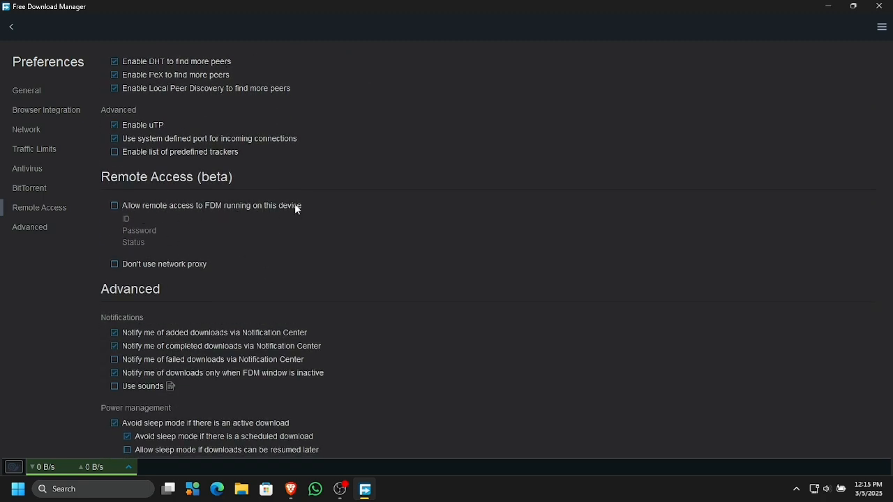
mouse_move(187, 221)
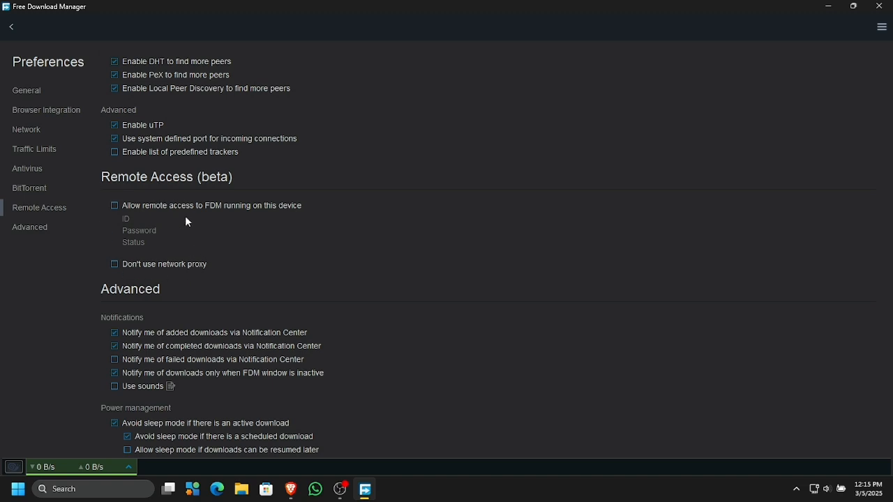
scroll(down, 3)
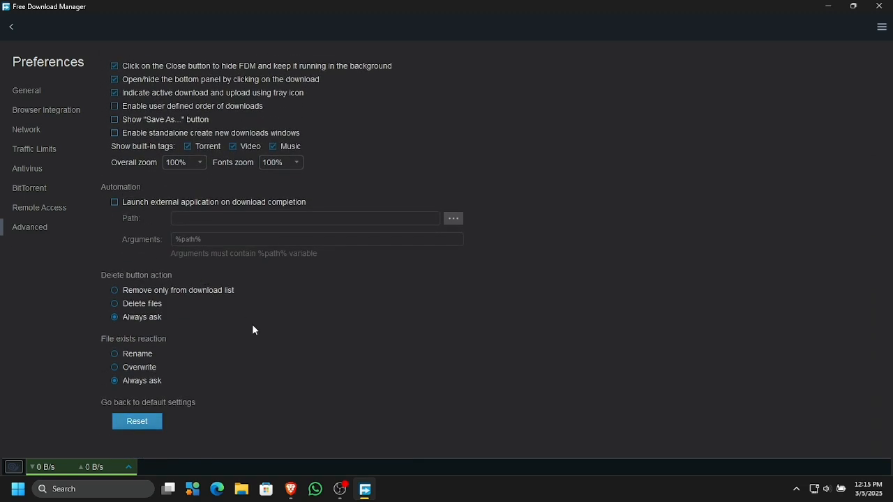
click(29, 187)
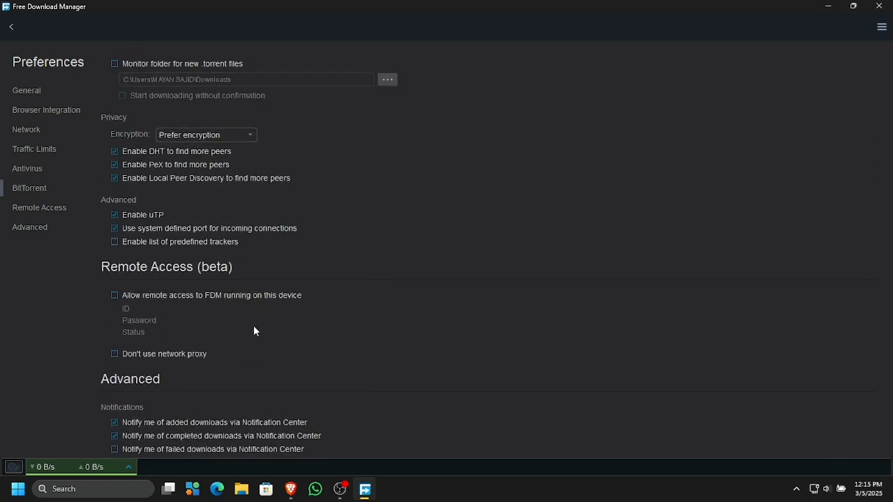
click(28, 169)
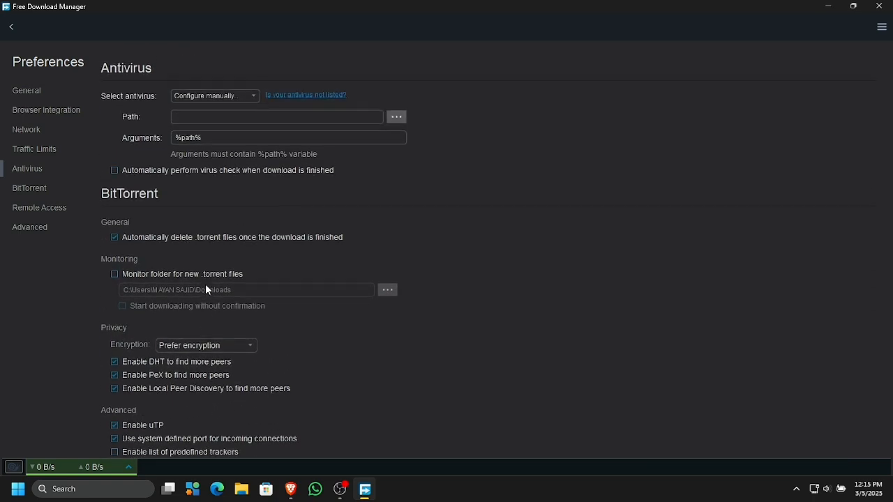
click(46, 109)
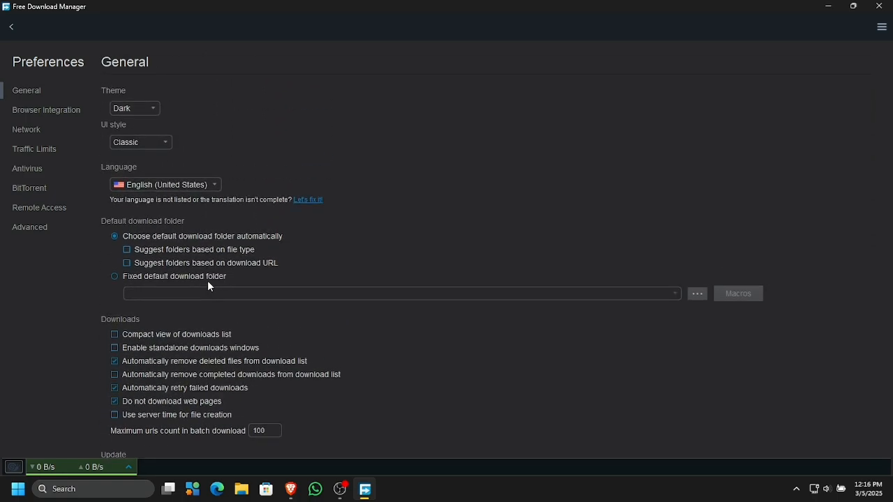
click(11, 27)
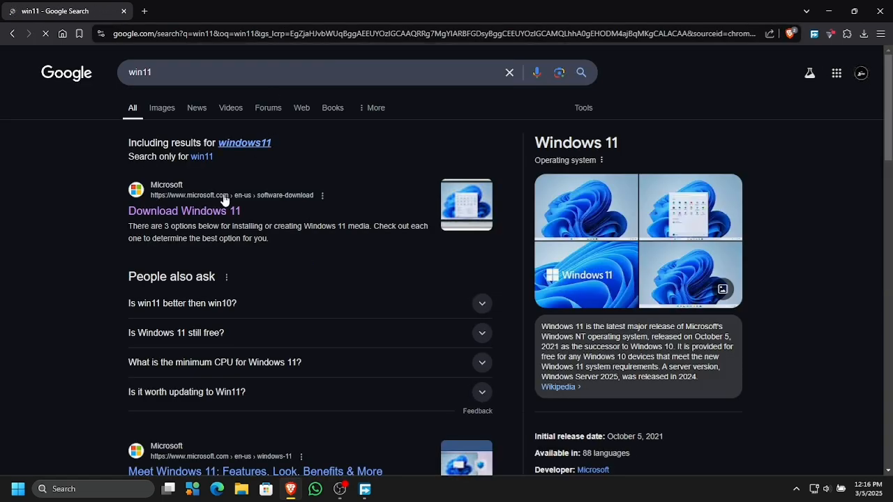
Request the English 64-bit multi-edition Windows 11 ISO from Microsoft's download page.
click(183, 211)
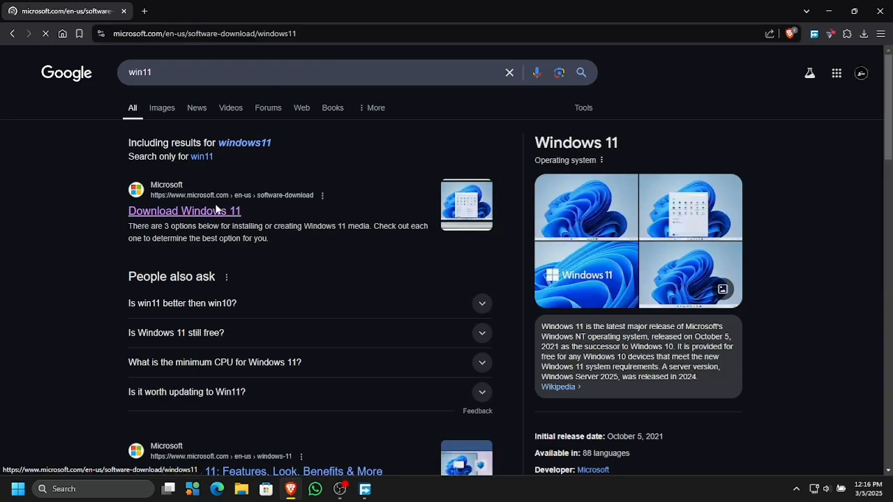
click(185, 211)
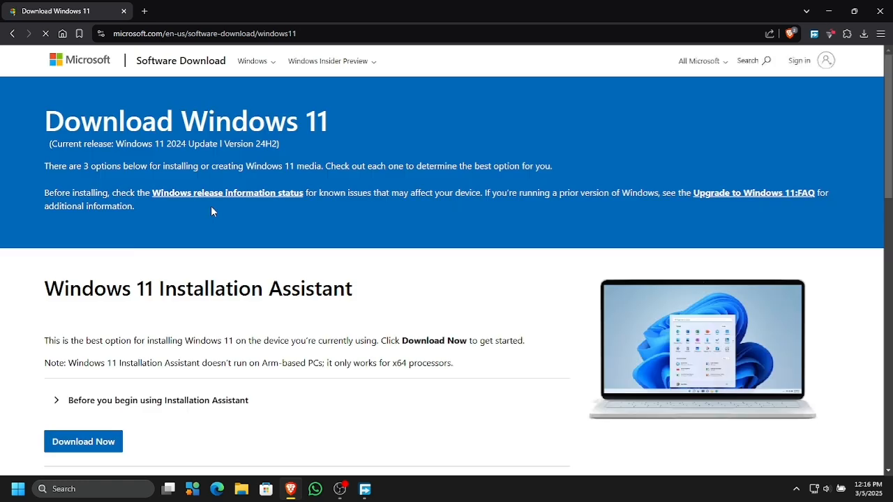
scroll(down, 3)
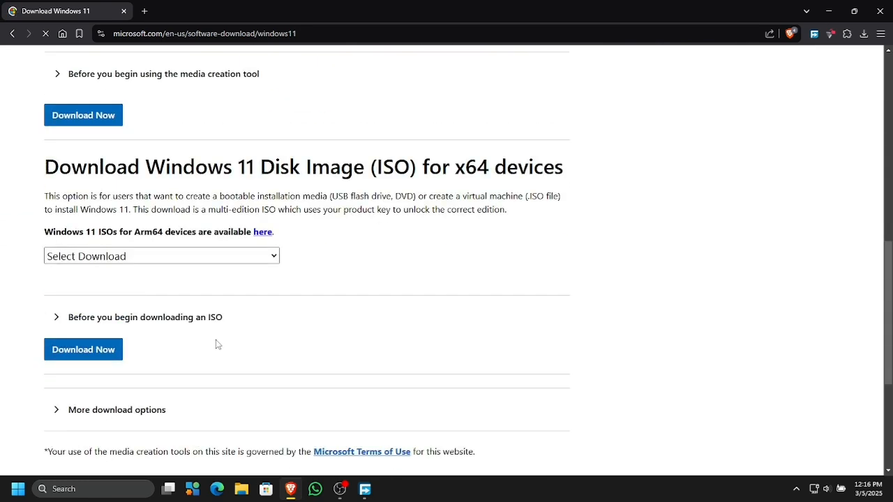
click(161, 255)
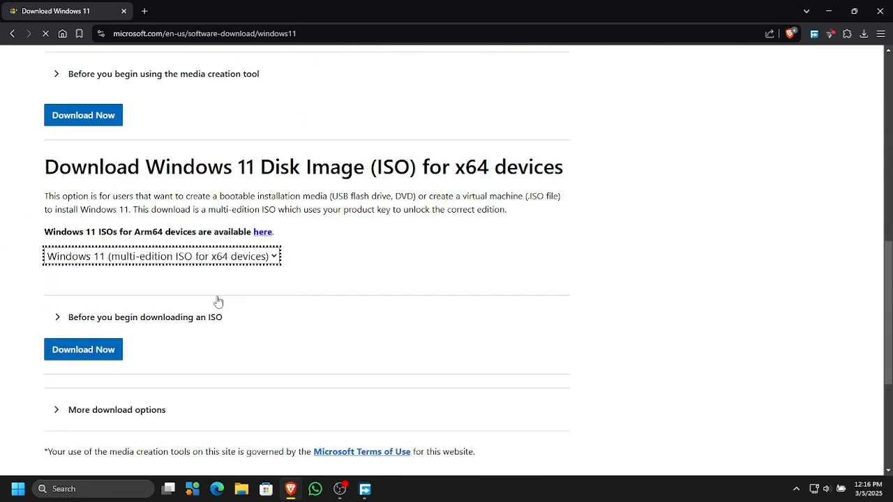
click(83, 350)
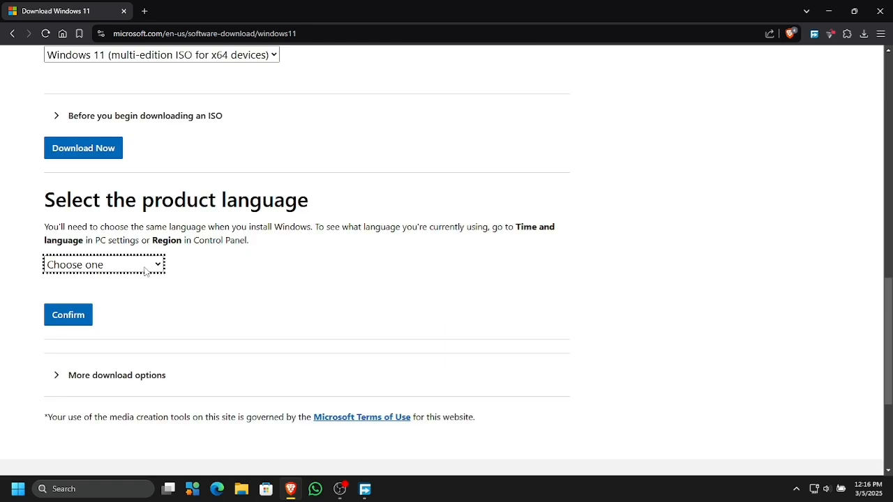
click(83, 148)
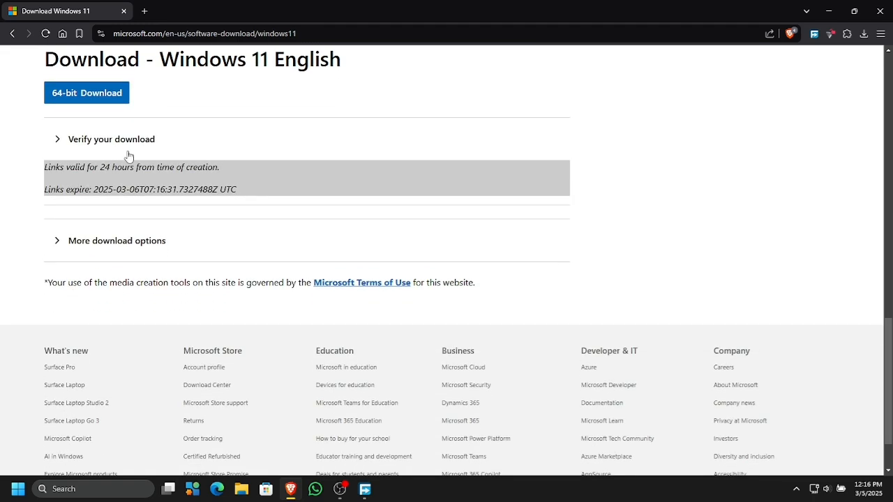
click(87, 92)
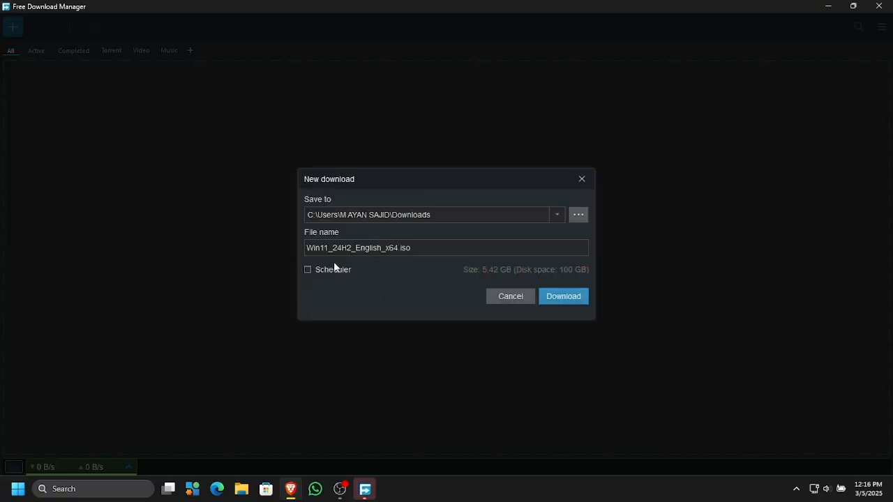
Save the Win11 ISO to Downloads, then back out of deleting it.
click(562, 295)
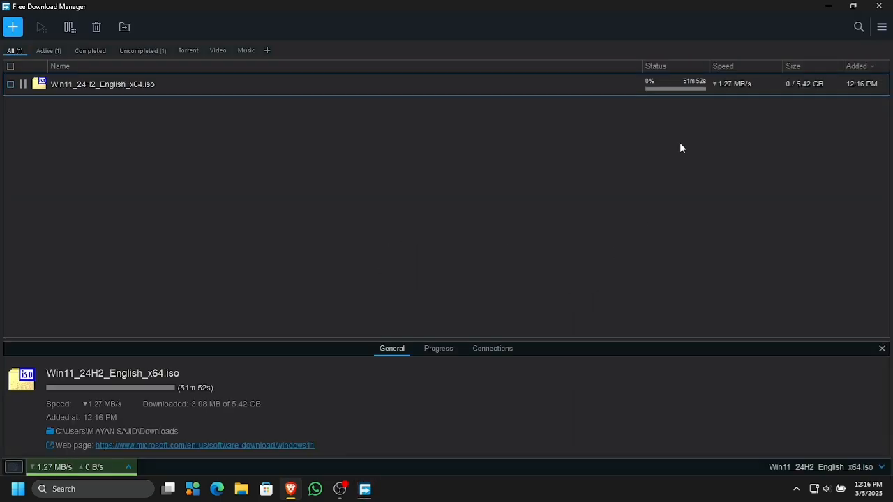
mouse_move(725, 138)
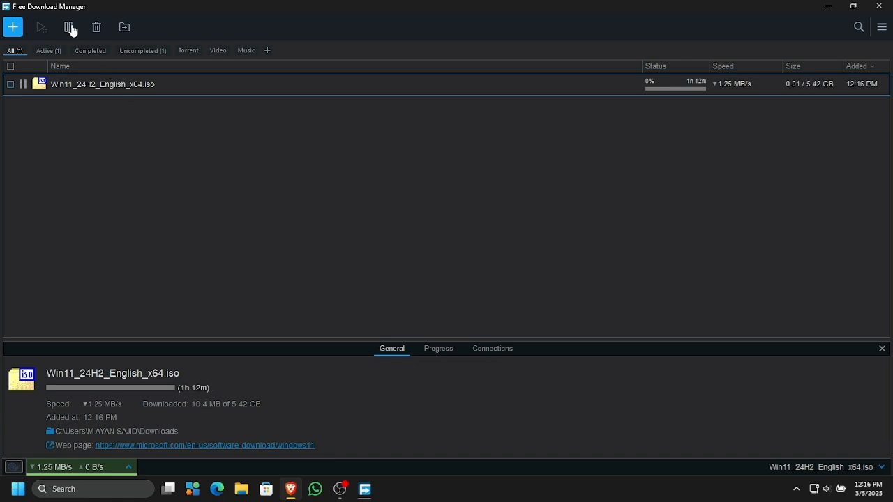
right_click(102, 84)
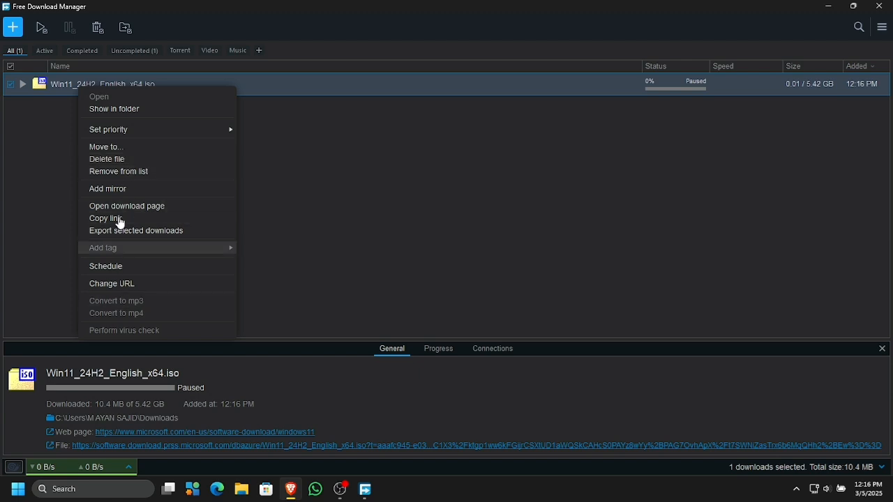
click(106, 159)
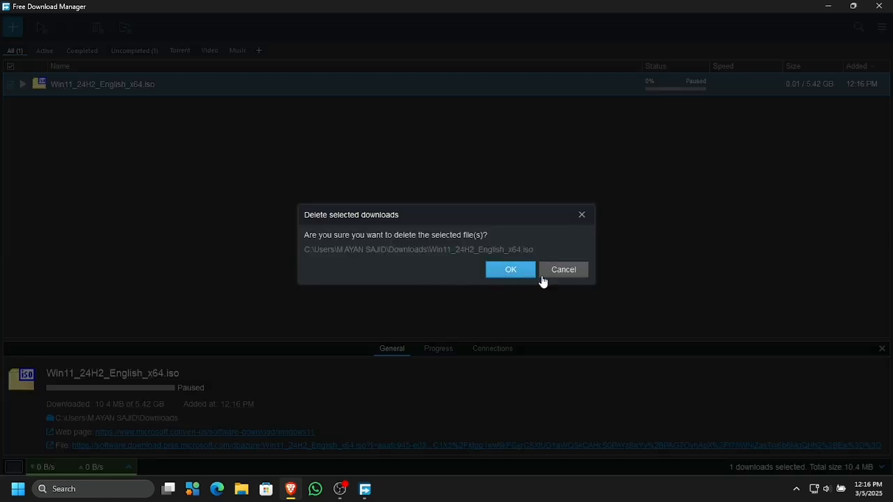
click(563, 269)
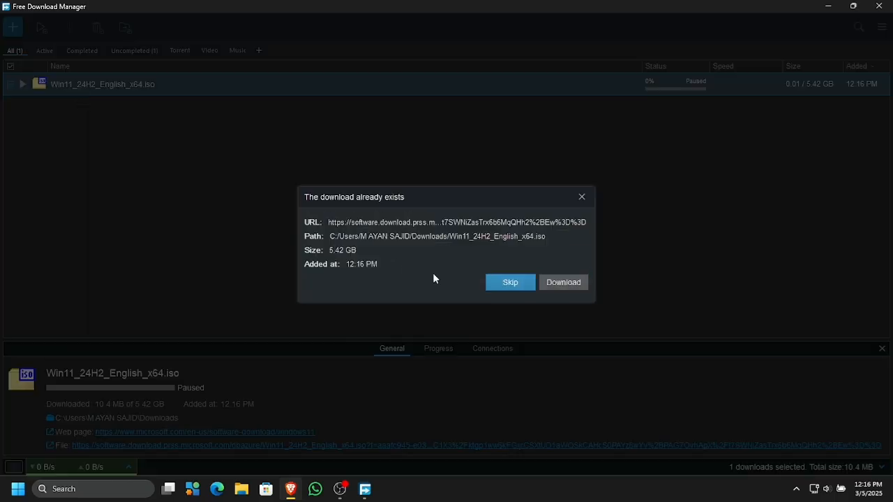
Resume the existing ISO download, pause it at 16.3 MB and delete it.
click(509, 282)
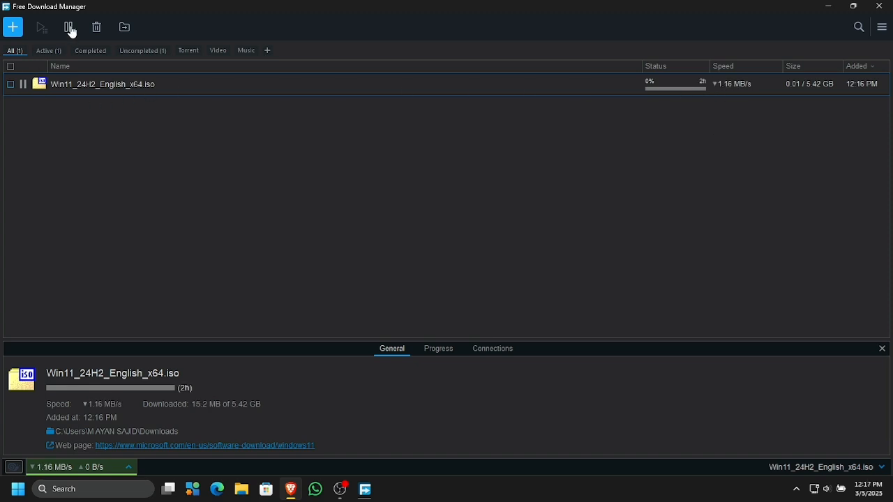
click(69, 26)
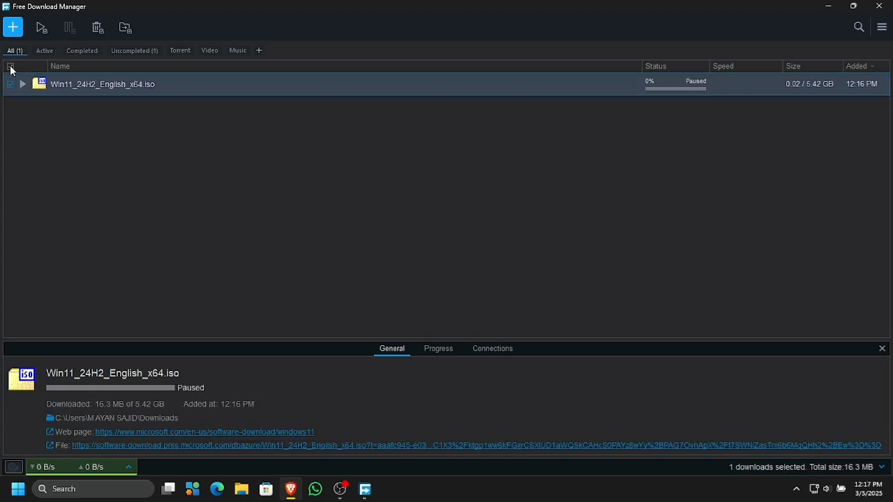
click(97, 28)
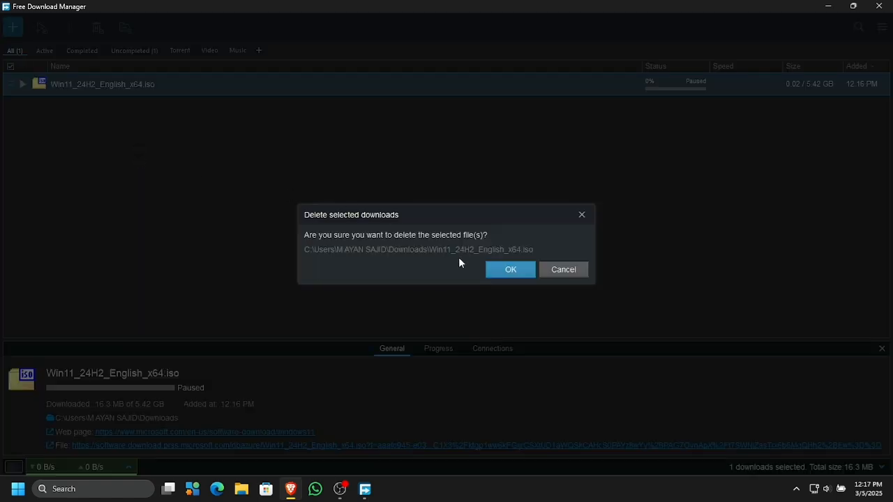
click(510, 269)
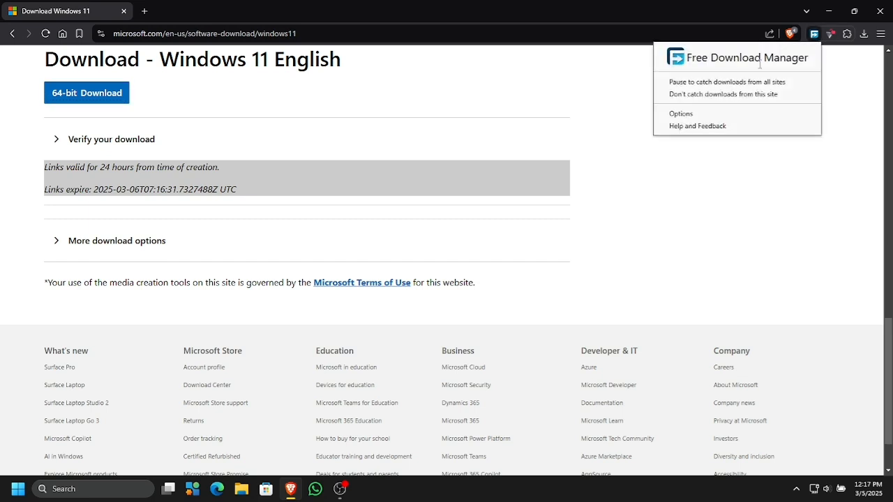
Pause catching downloads from all sites and download the 64-bit ISO through Brave's downloads page.
click(727, 81)
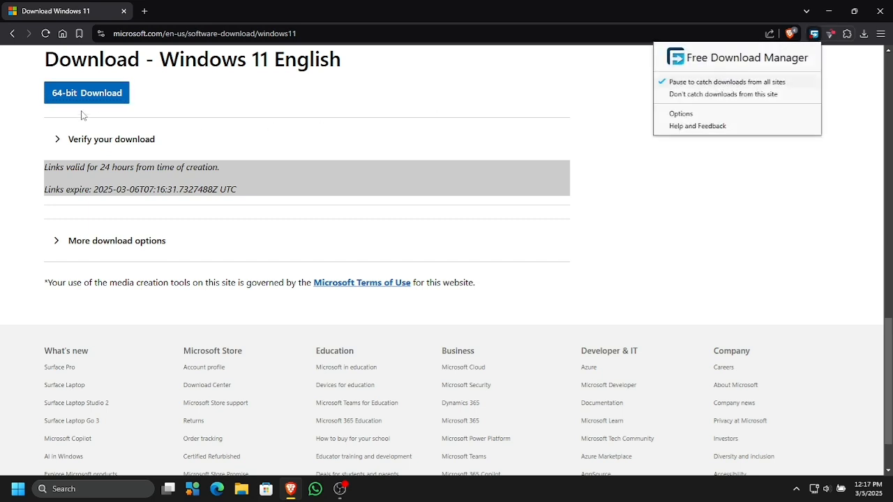
click(86, 92)
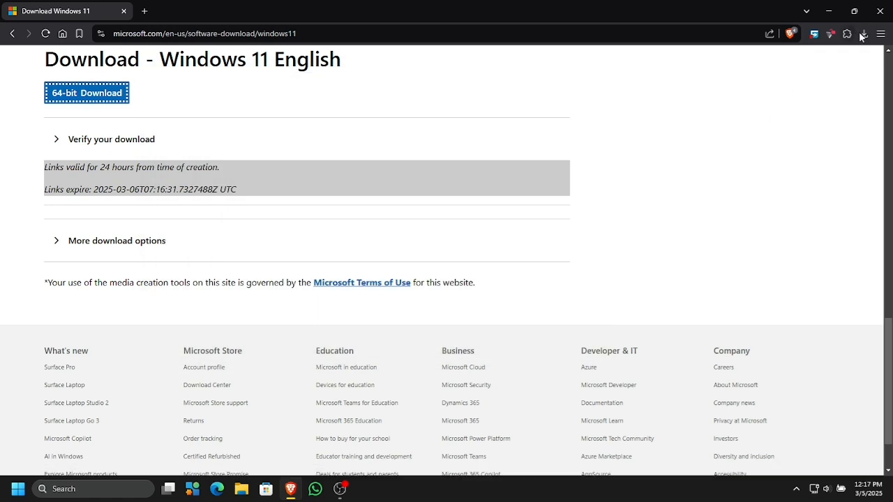
click(864, 34)
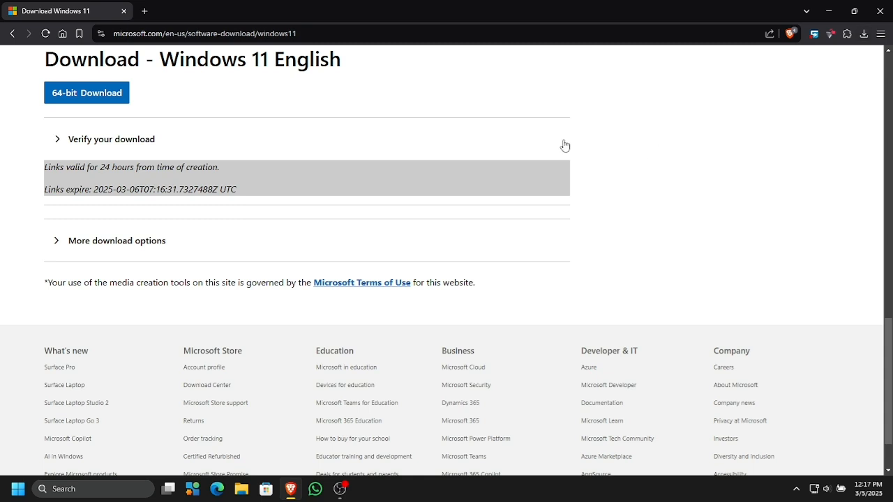
click(863, 34)
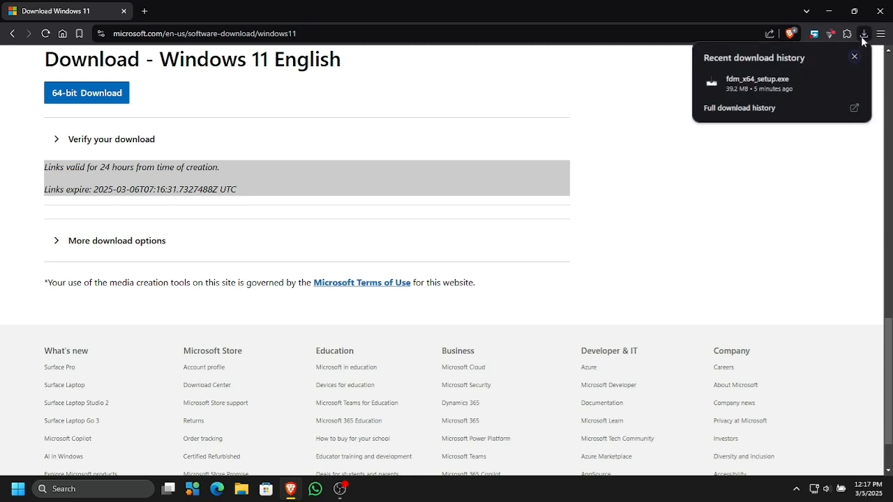
click(738, 107)
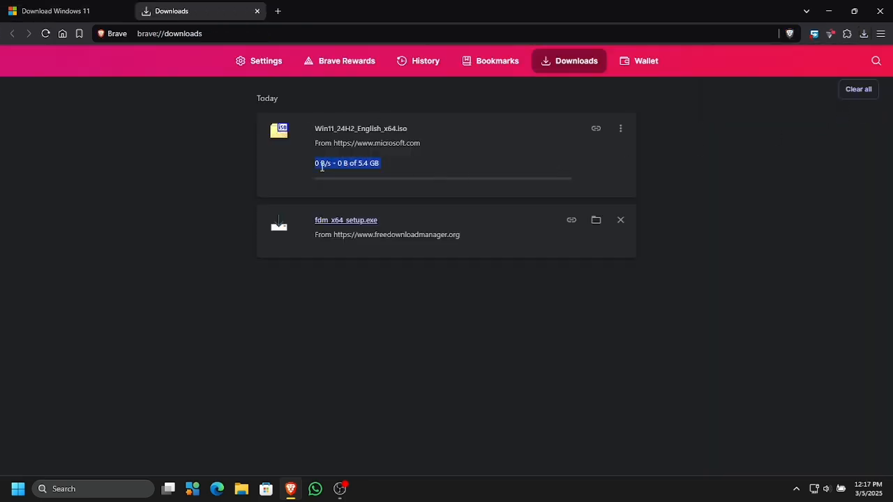
mouse_move(211, 189)
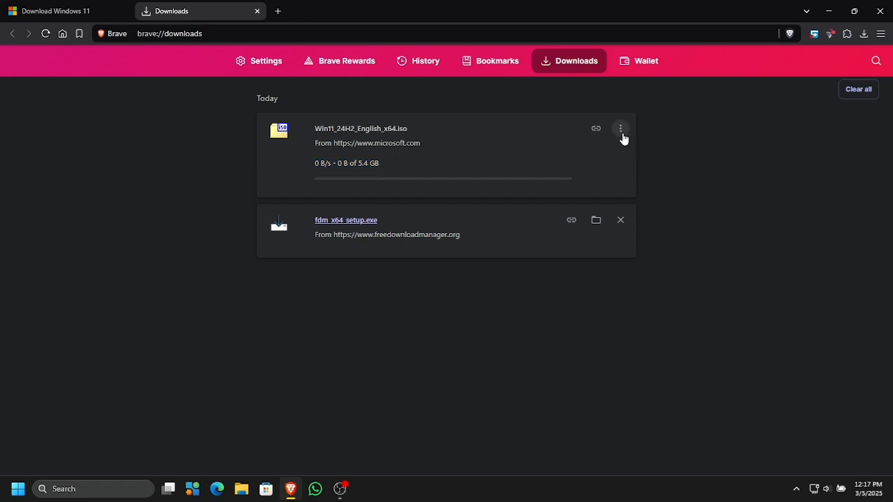
Cancel the stalled Win11_24H2_English_x64.iso download in Brave's downloads page.
click(620, 128)
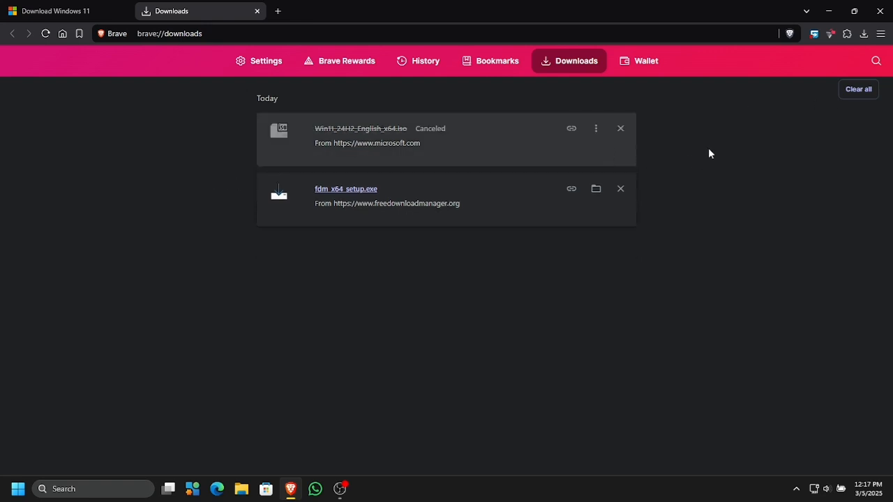
click(63, 11)
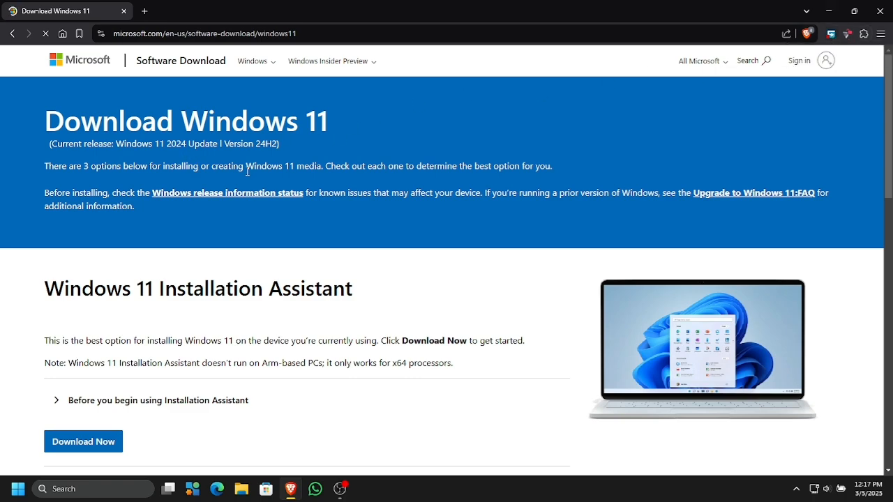
Regenerate the Windows 11 multi-edition English 64-bit link and restart the ISO download.
scroll(down, 3)
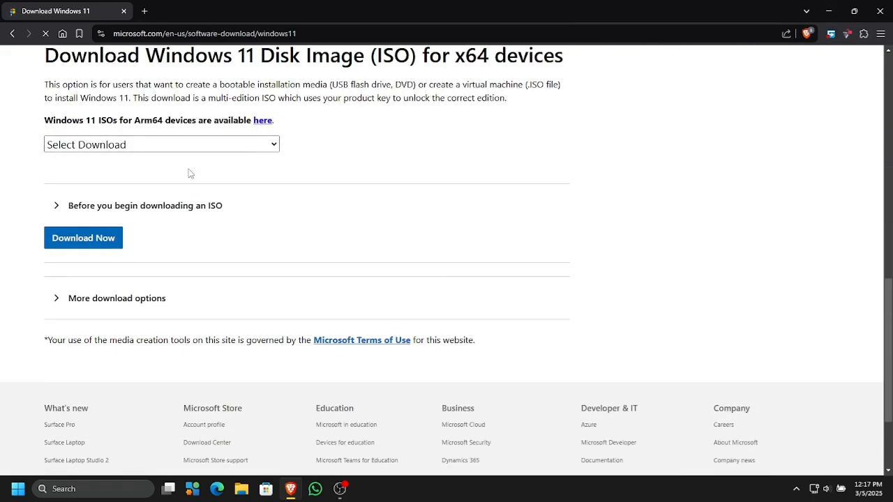
click(83, 238)
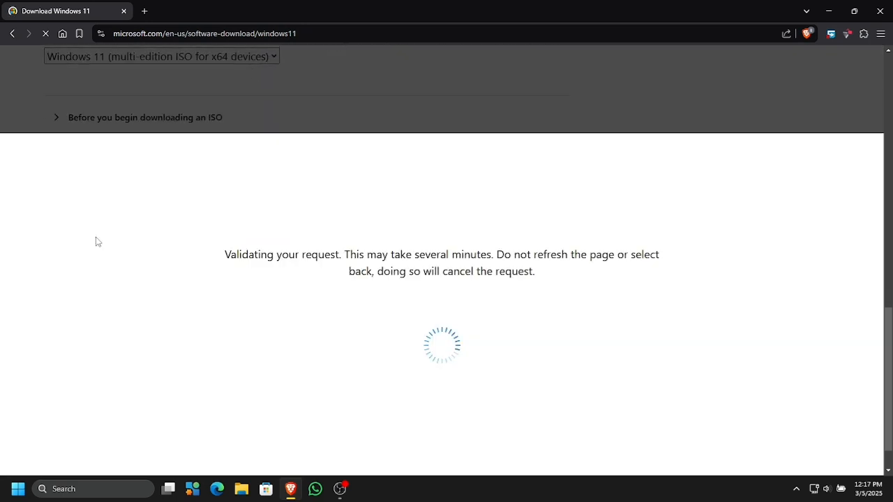
mouse_move(110, 220)
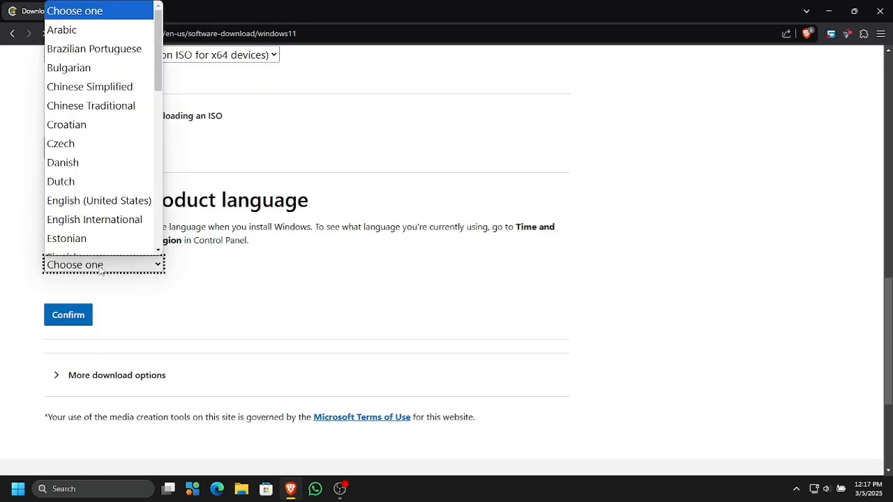
click(68, 314)
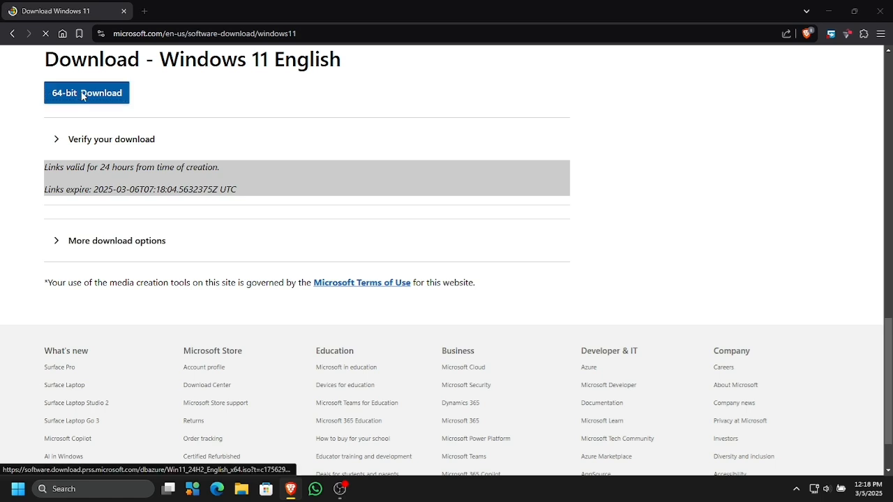
click(86, 93)
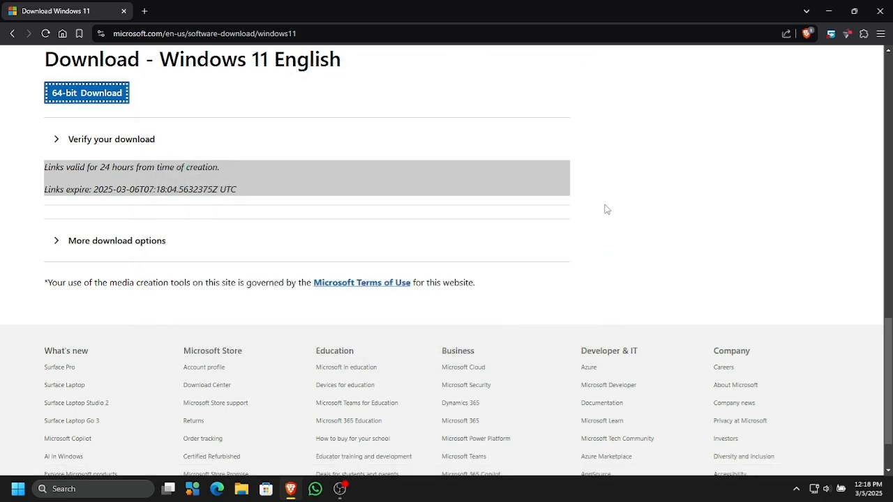
mouse_move(648, 197)
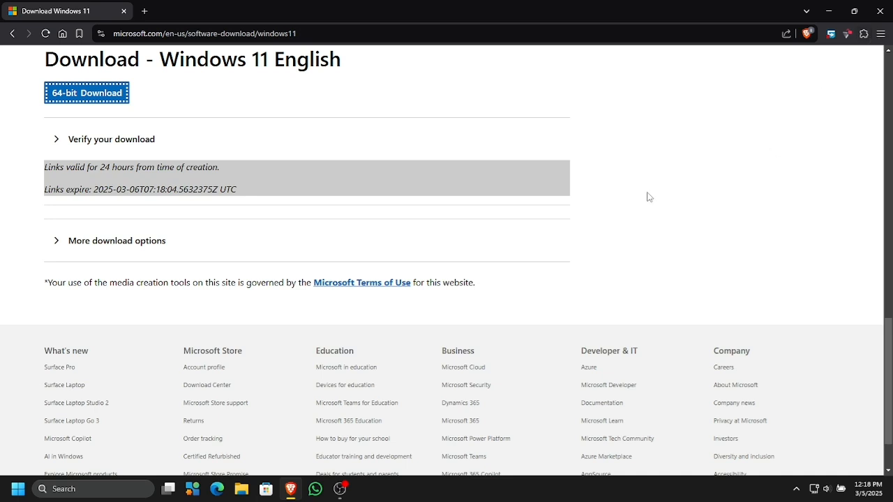
mouse_move(655, 193)
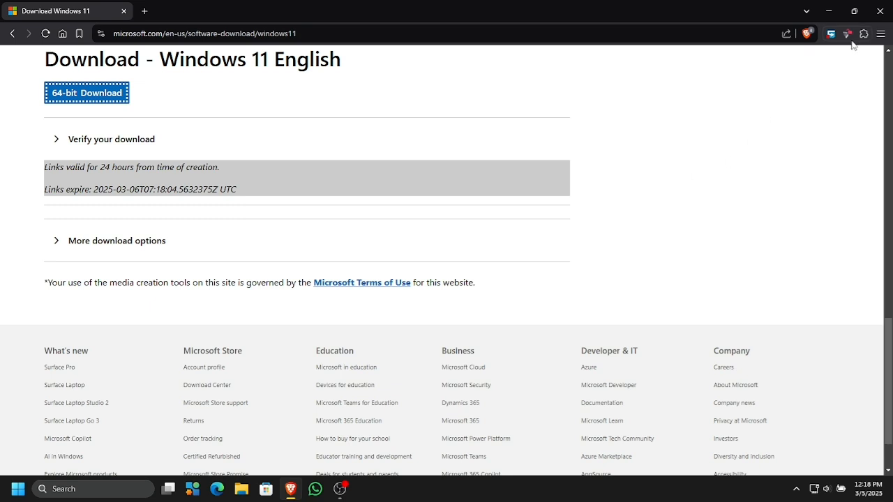
click(86, 93)
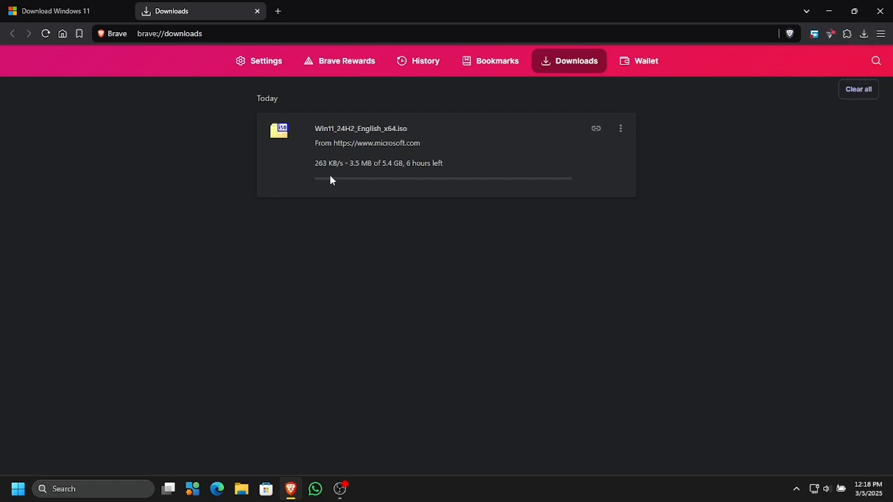
mouse_move(344, 226)
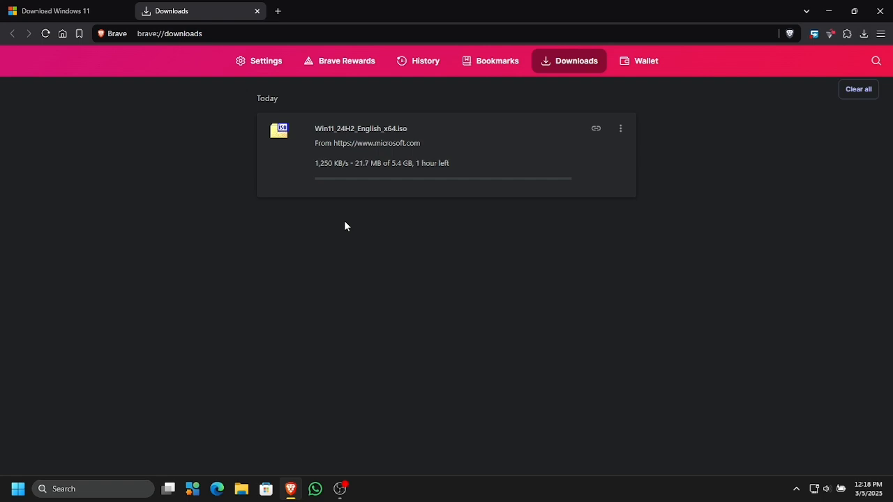
mouse_move(466, 293)
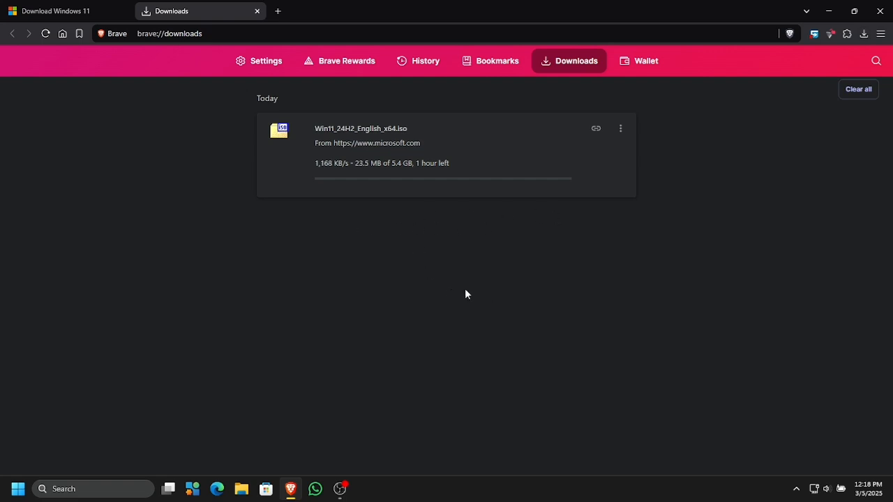
mouse_move(622, 150)
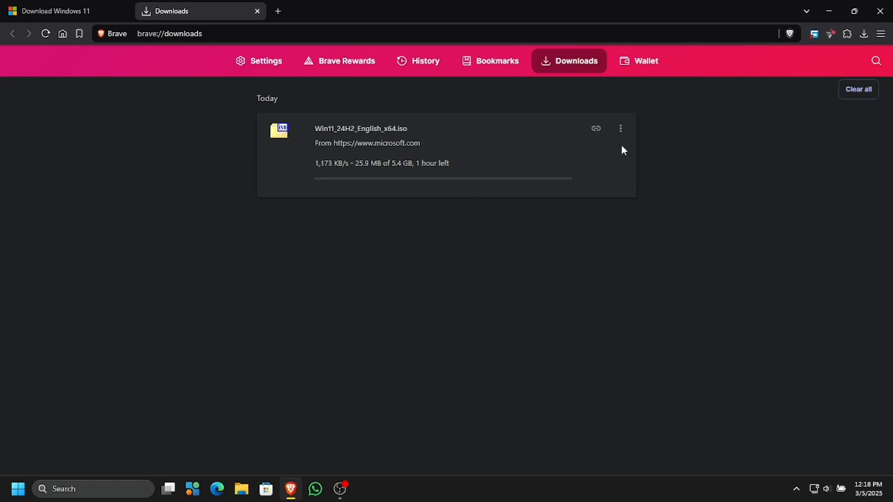